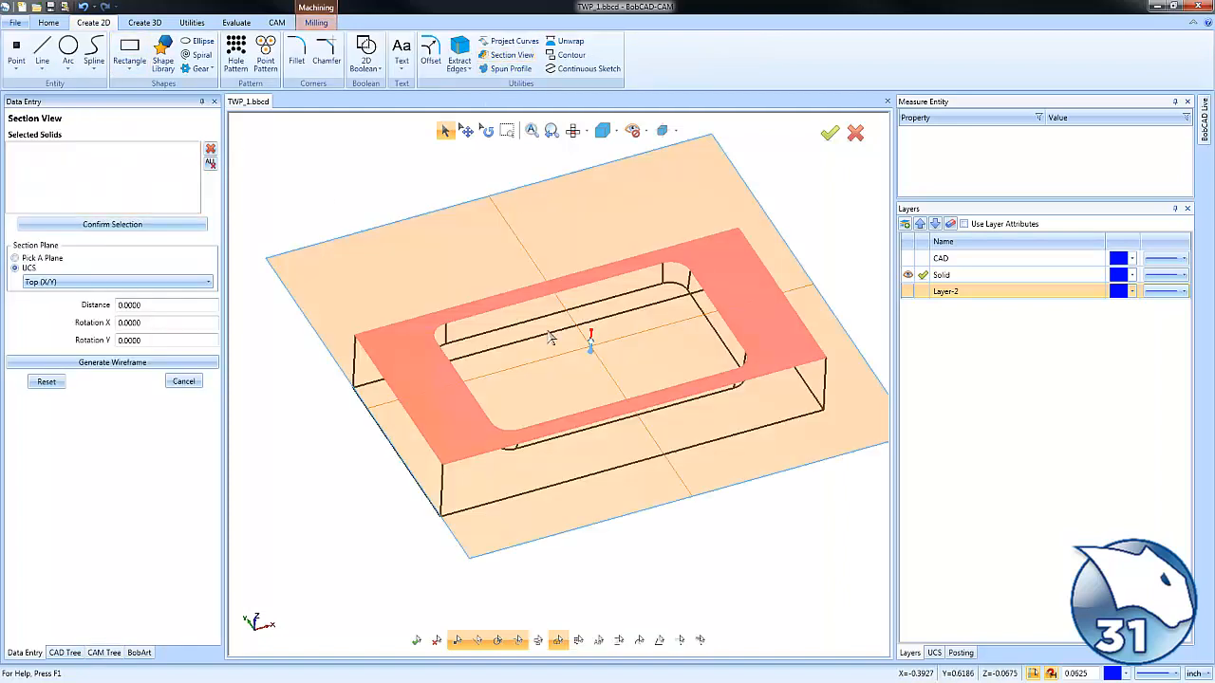
- Preview the section through the Front plane, dismiss it and orbit the shaded block
{"action": "left_click", "coordinate": [114, 280]}
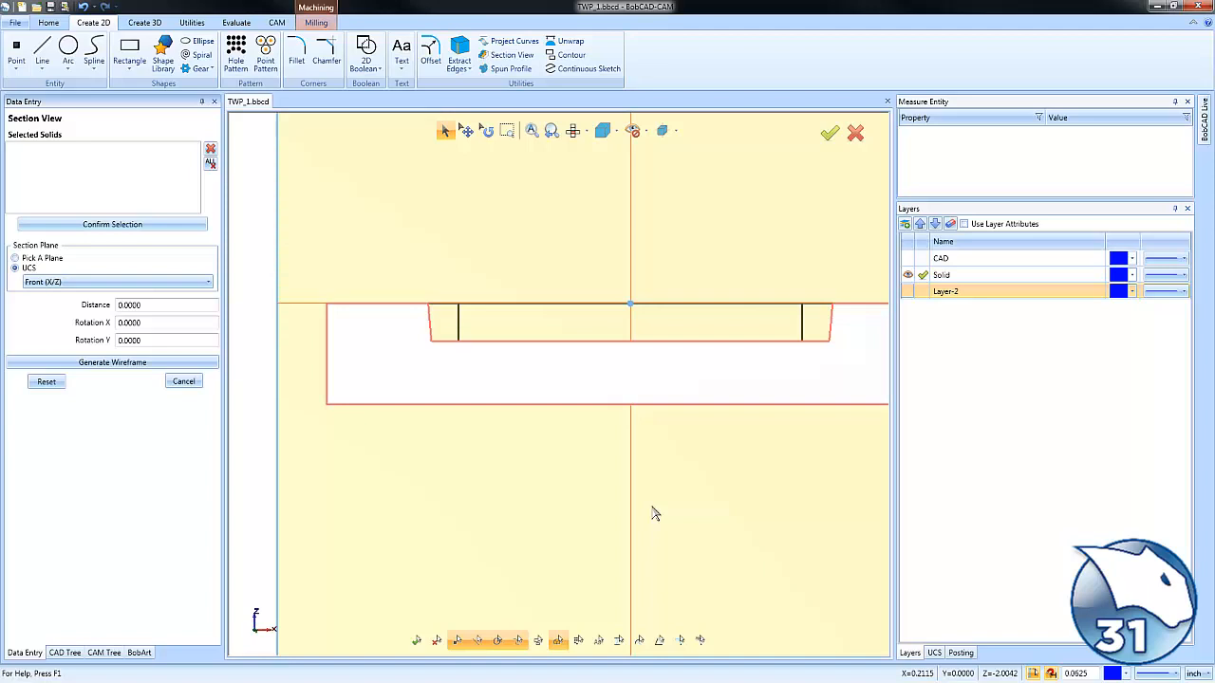
{"action": "mouse_move", "coordinate": [280, 456]}
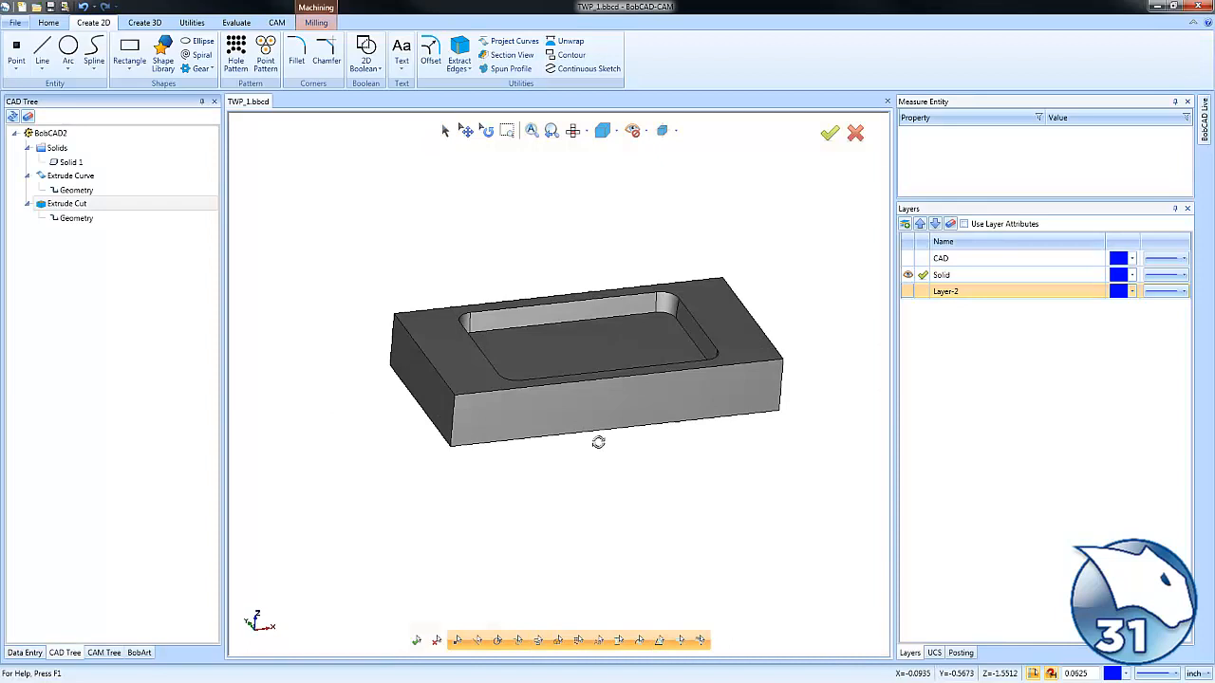
{"action": "left_click_drag", "start_coordinate": [598, 444], "coordinate": [630, 410]}
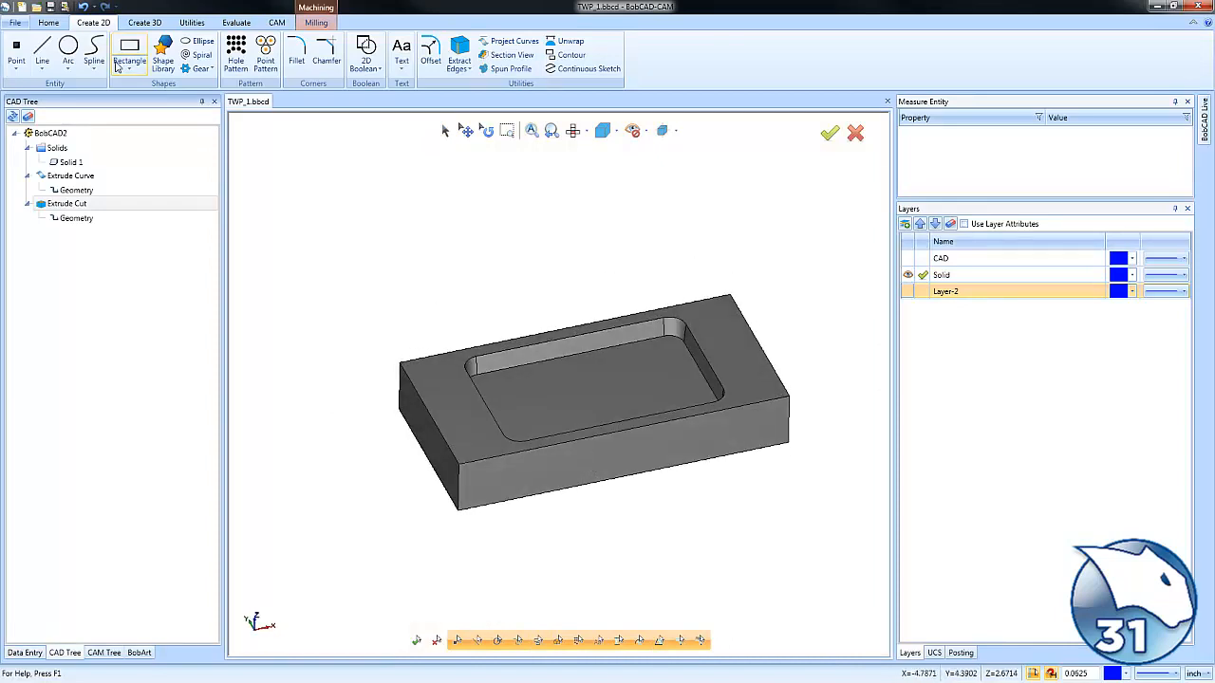
- In a new part, sketch a centred 6 by 4 rectangle and a smaller round-cornered rectangle inside it
{"action": "left_click", "coordinate": [15, 23]}
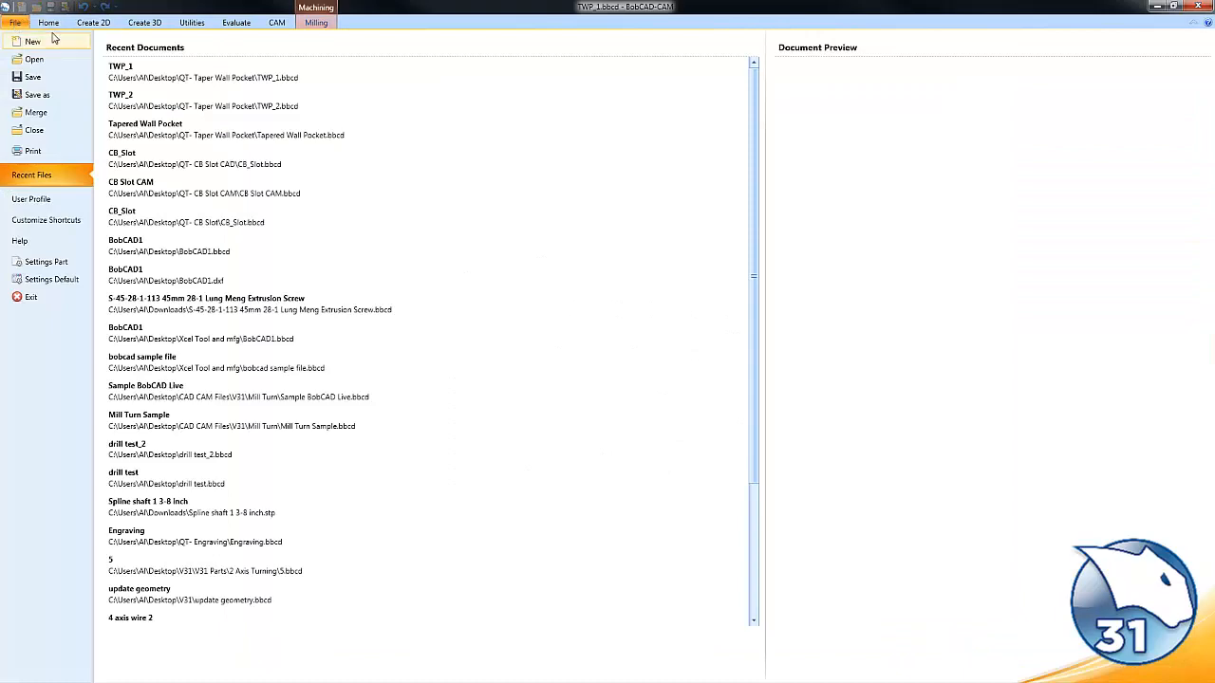
{"action": "left_click", "coordinate": [32, 42]}
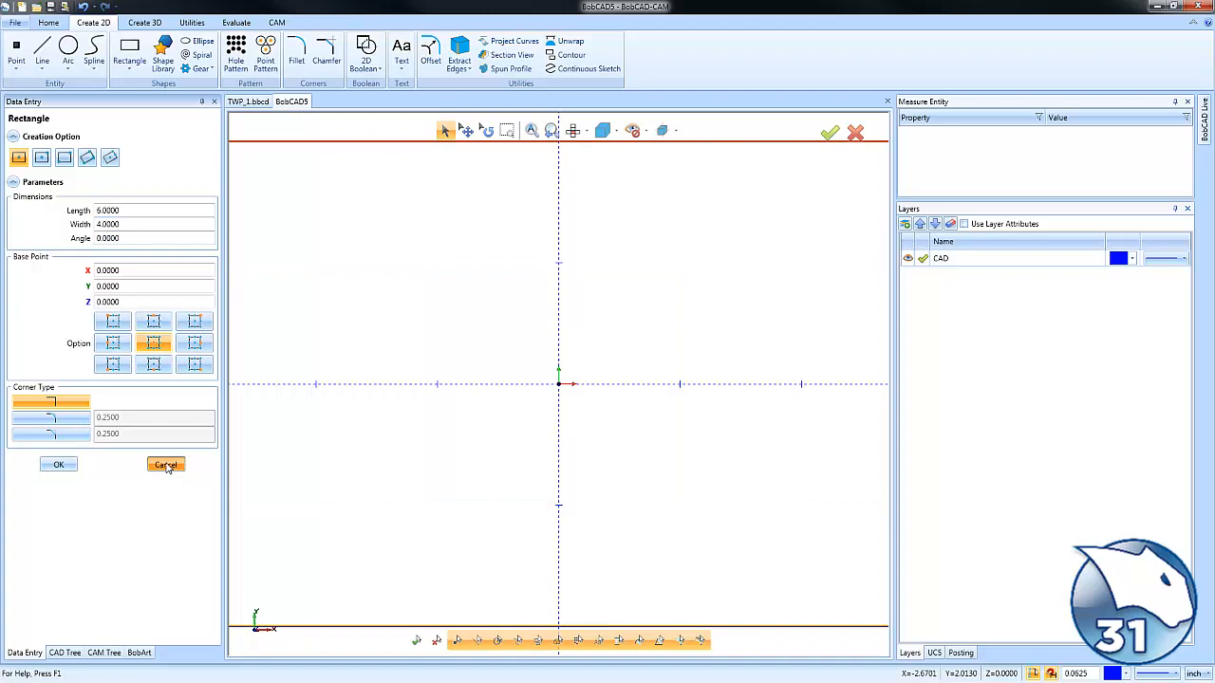
{"action": "left_click", "coordinate": [57, 463]}
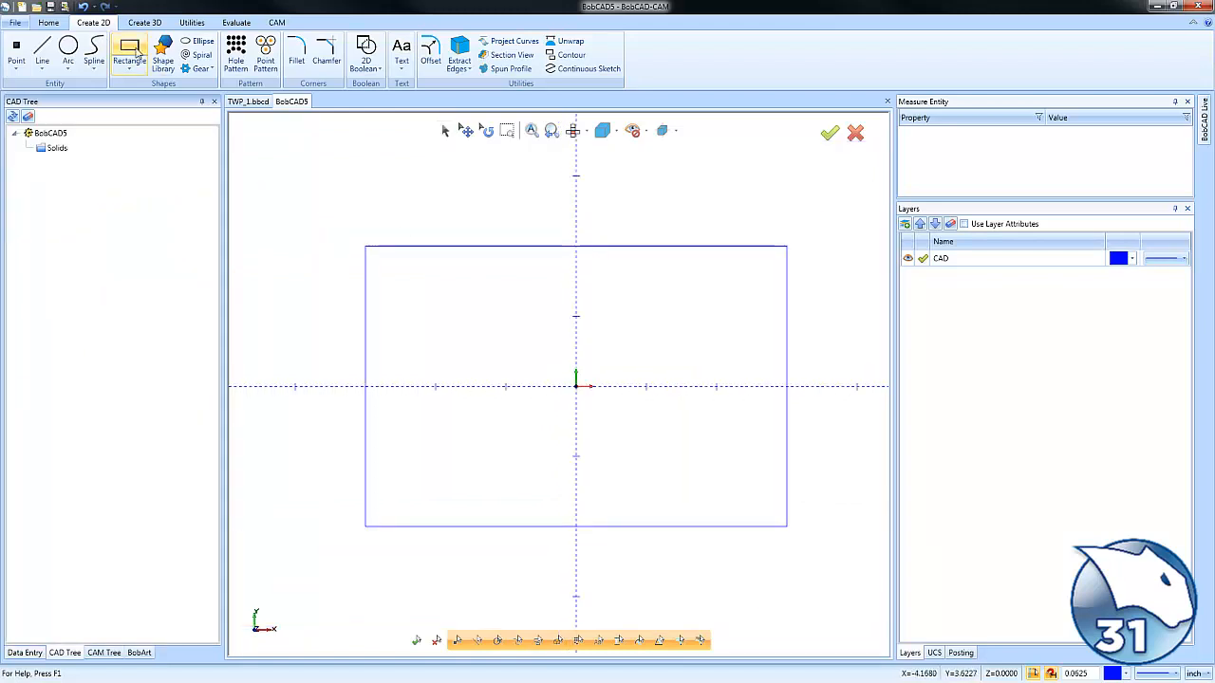
{"action": "left_click", "coordinate": [129, 47]}
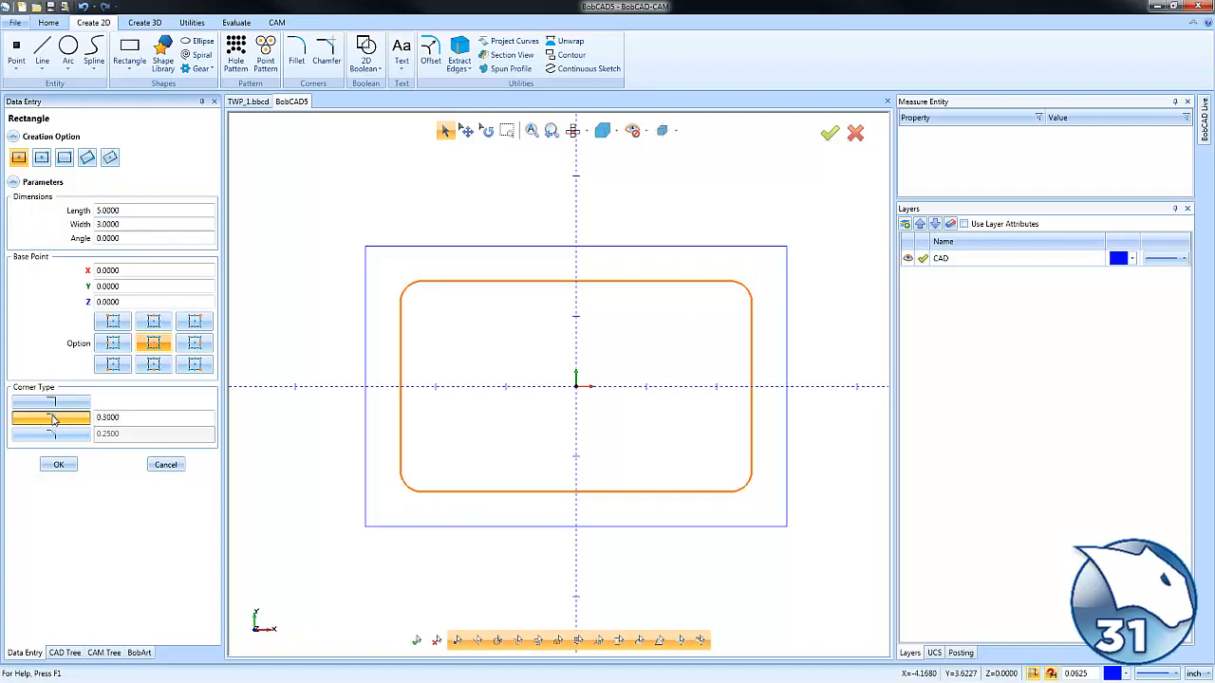
{"action": "left_click", "coordinate": [57, 463]}
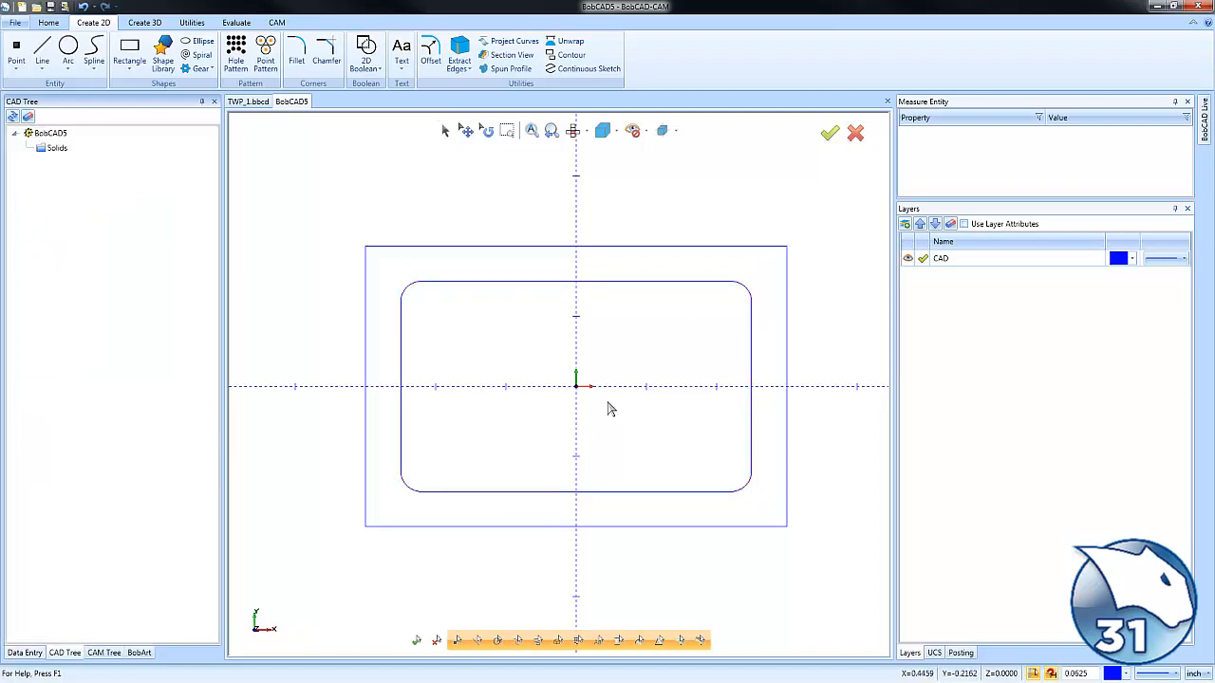
- Add a new layer, extrude the outer rectangle into a block and cut the inner profile 0.375 deep
{"action": "left_click_drag", "start_coordinate": [611, 408], "coordinate": [615, 444]}
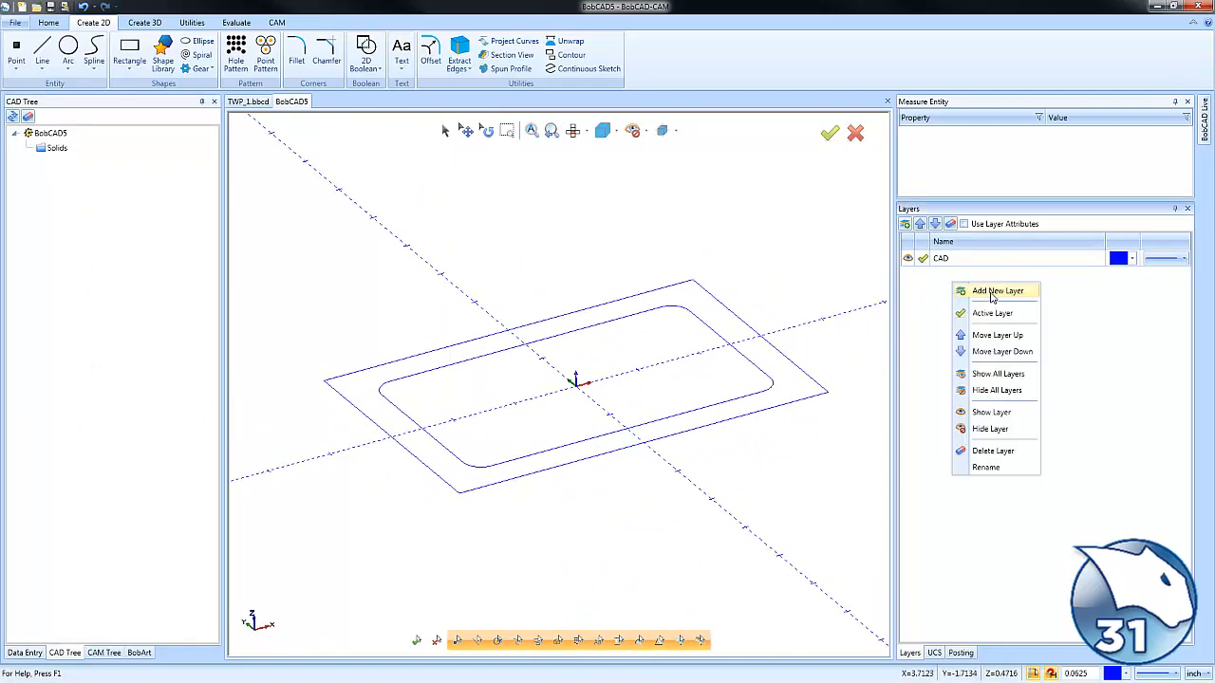
{"action": "left_click", "coordinate": [996, 290]}
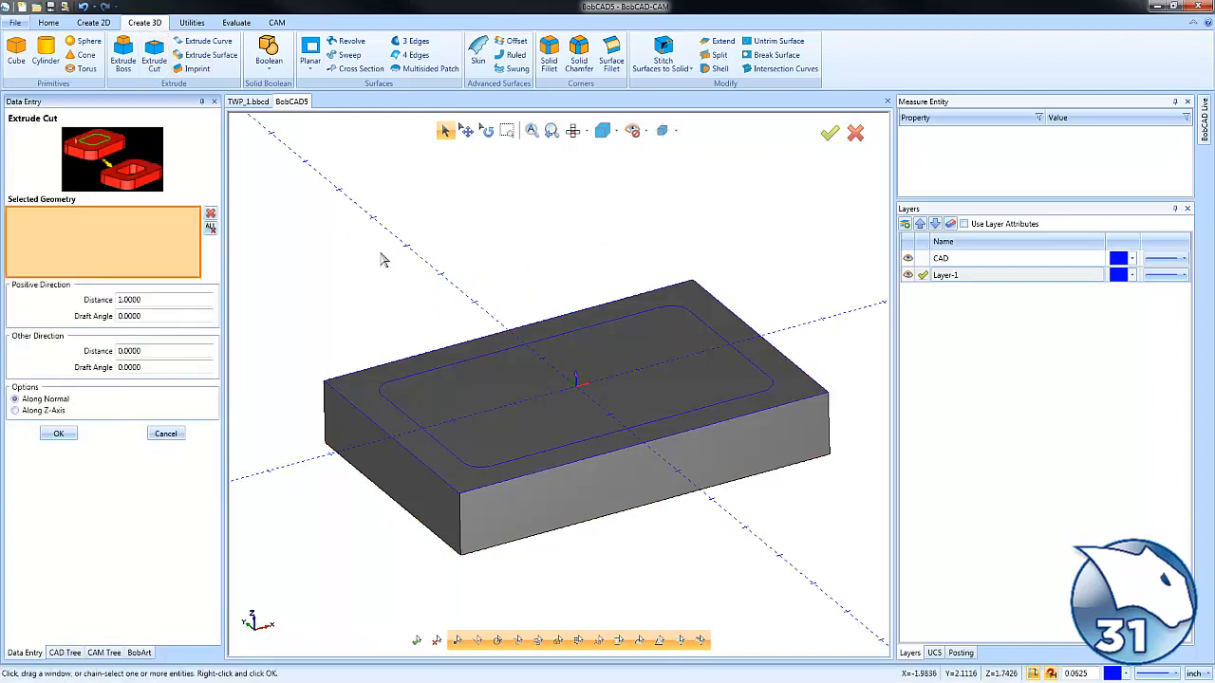
{"action": "left_click", "coordinate": [579, 389]}
{"action": "type", "text": "5.0000"}
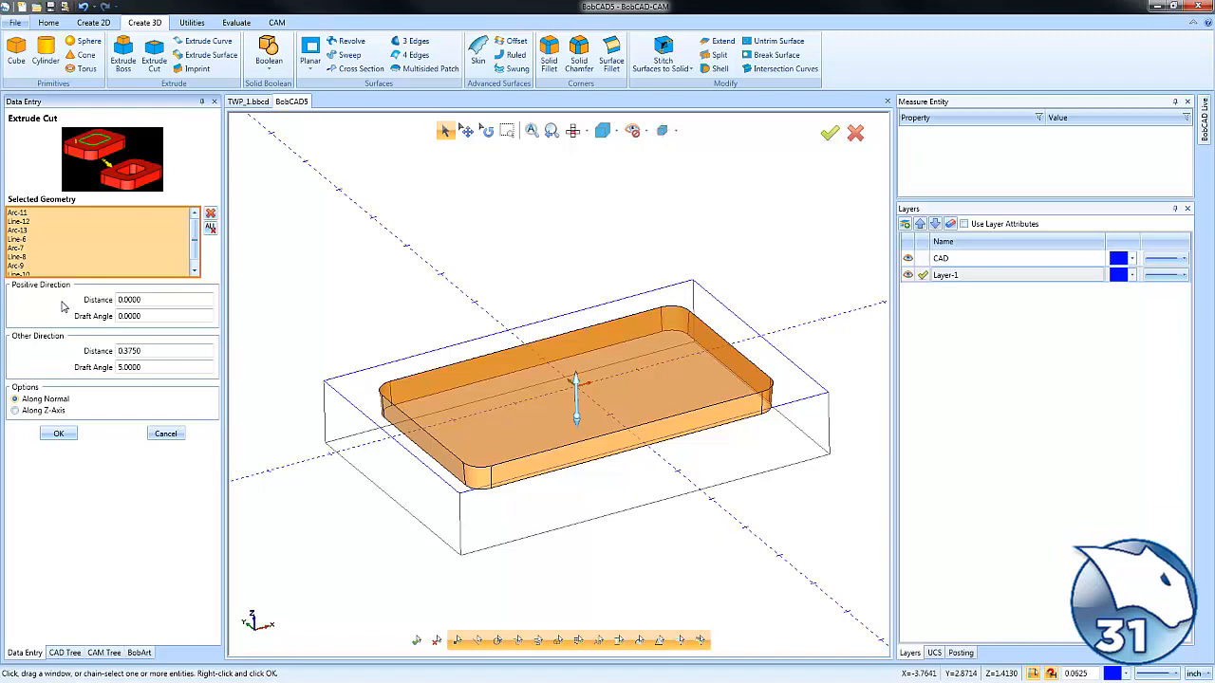
{"action": "mouse_move", "coordinate": [60, 415]}
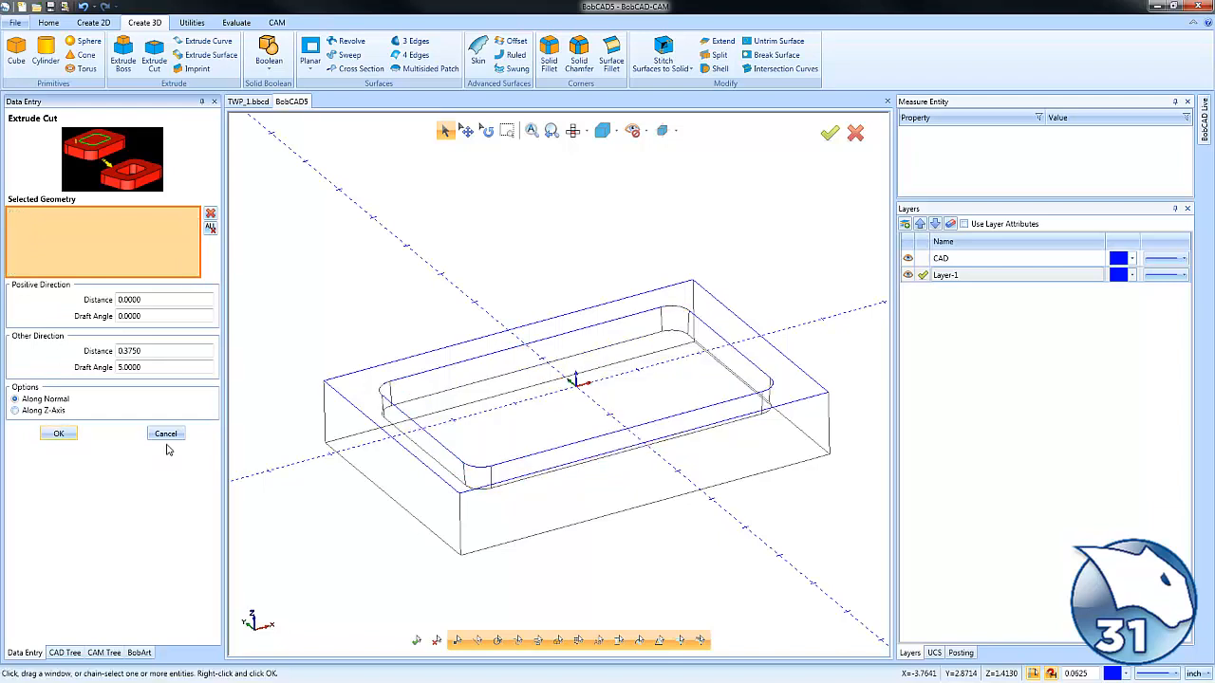
{"action": "left_click", "coordinate": [57, 433]}
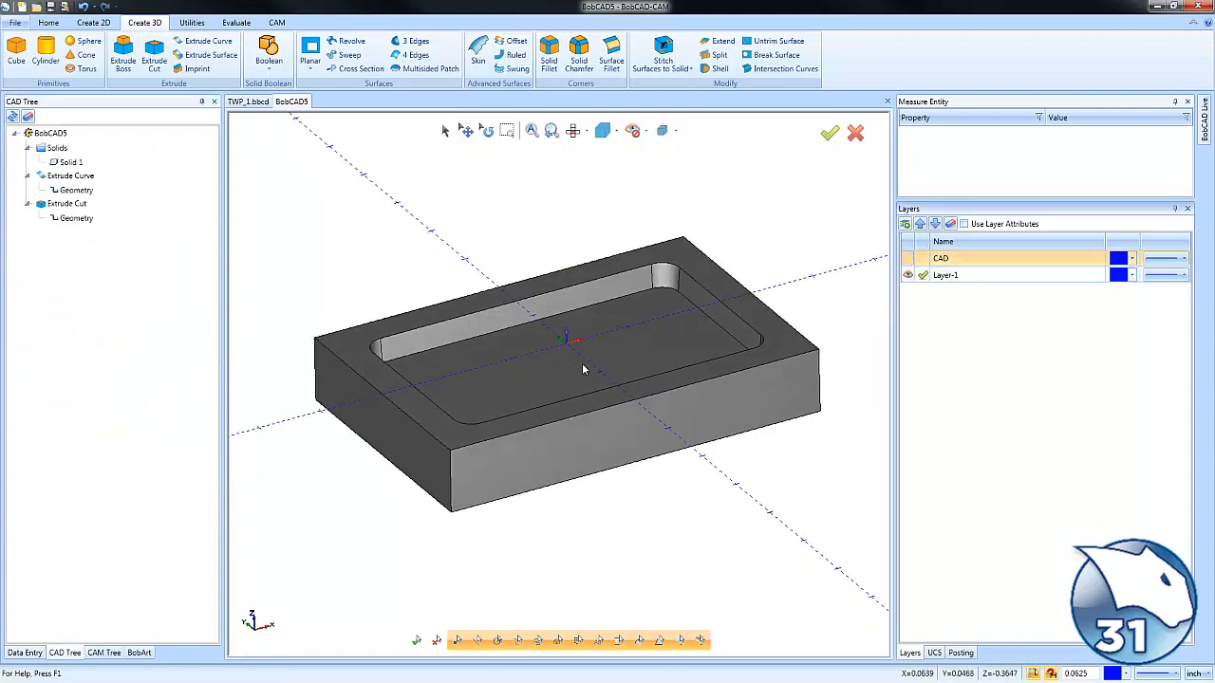
- From CAM Defaults add a Milling job, accept its machine setup and select Machine Setup - 1
{"action": "left_click_drag", "start_coordinate": [585, 370], "coordinate": [596, 391]}
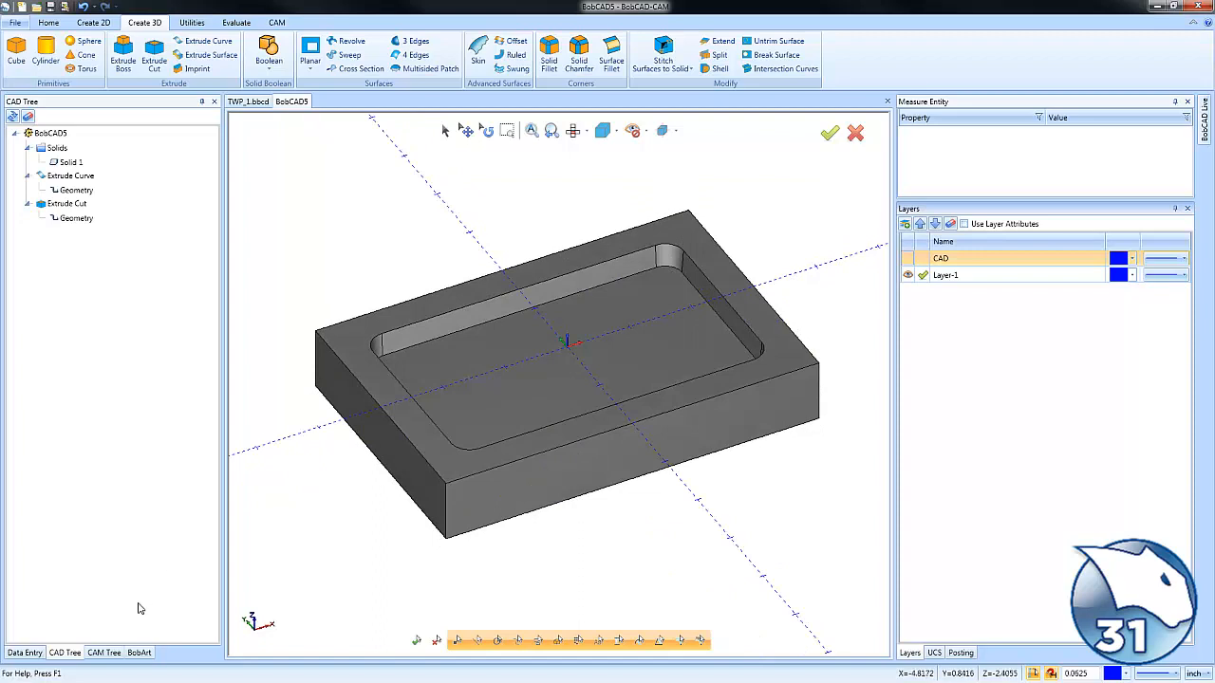
{"action": "left_click", "coordinate": [104, 653]}
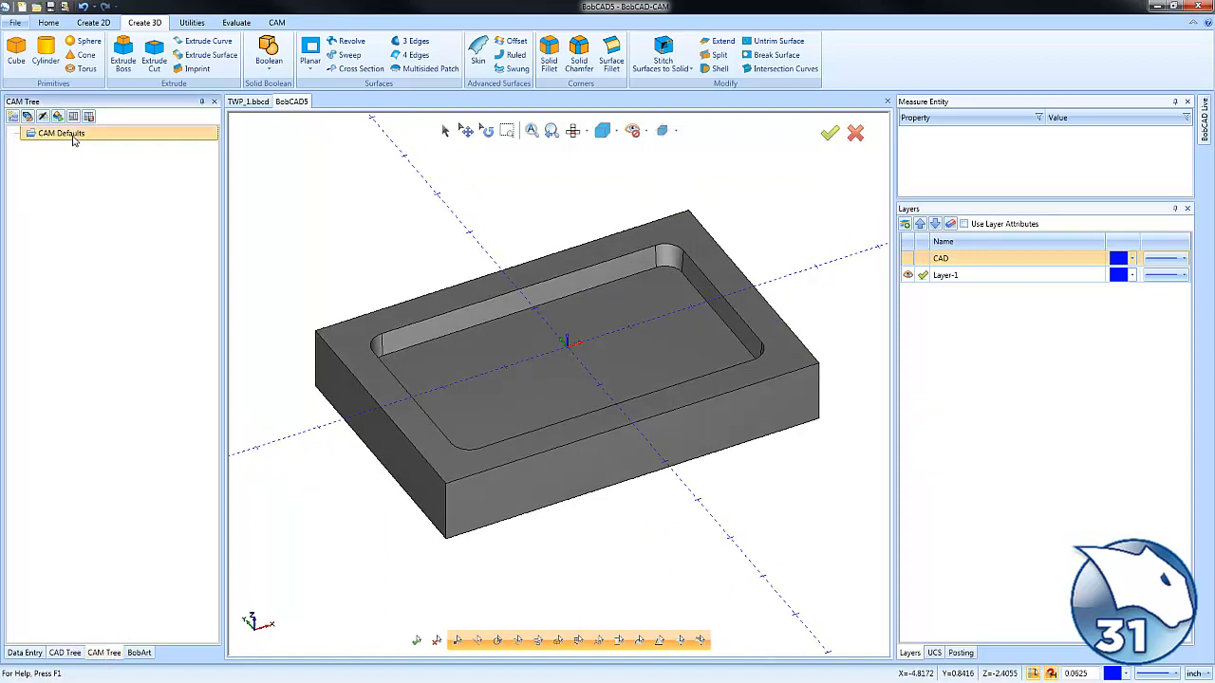
{"action": "left_click", "coordinate": [61, 133]}
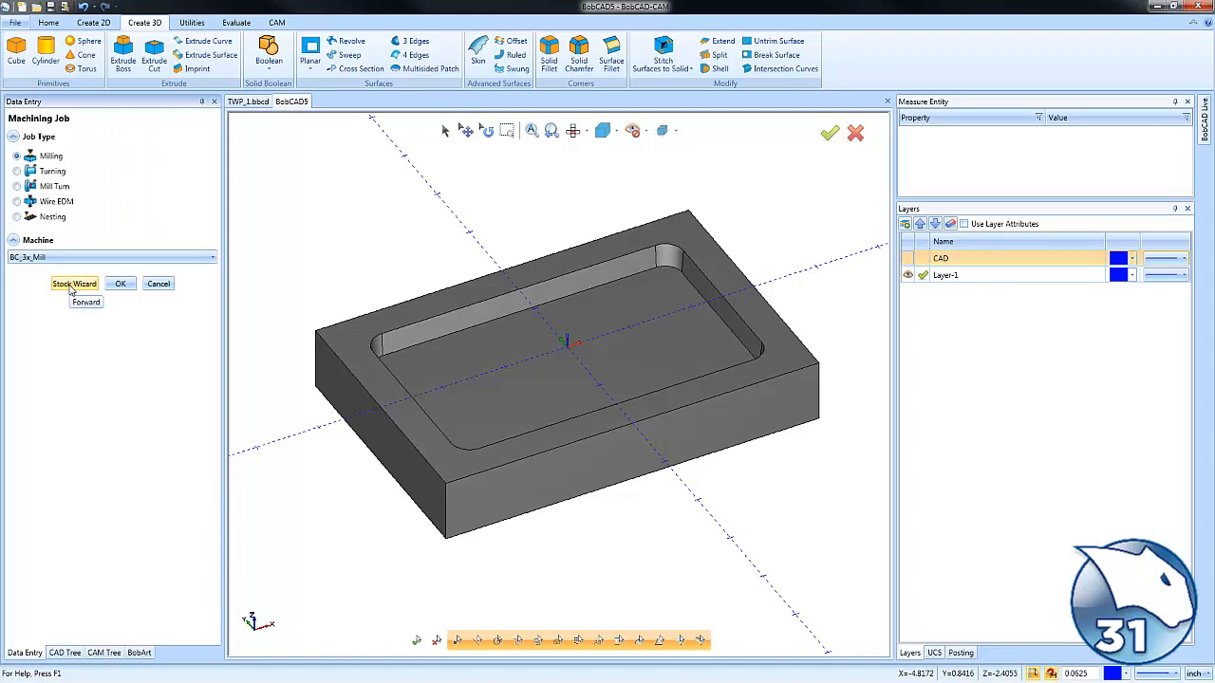
{"action": "left_click", "coordinate": [75, 283]}
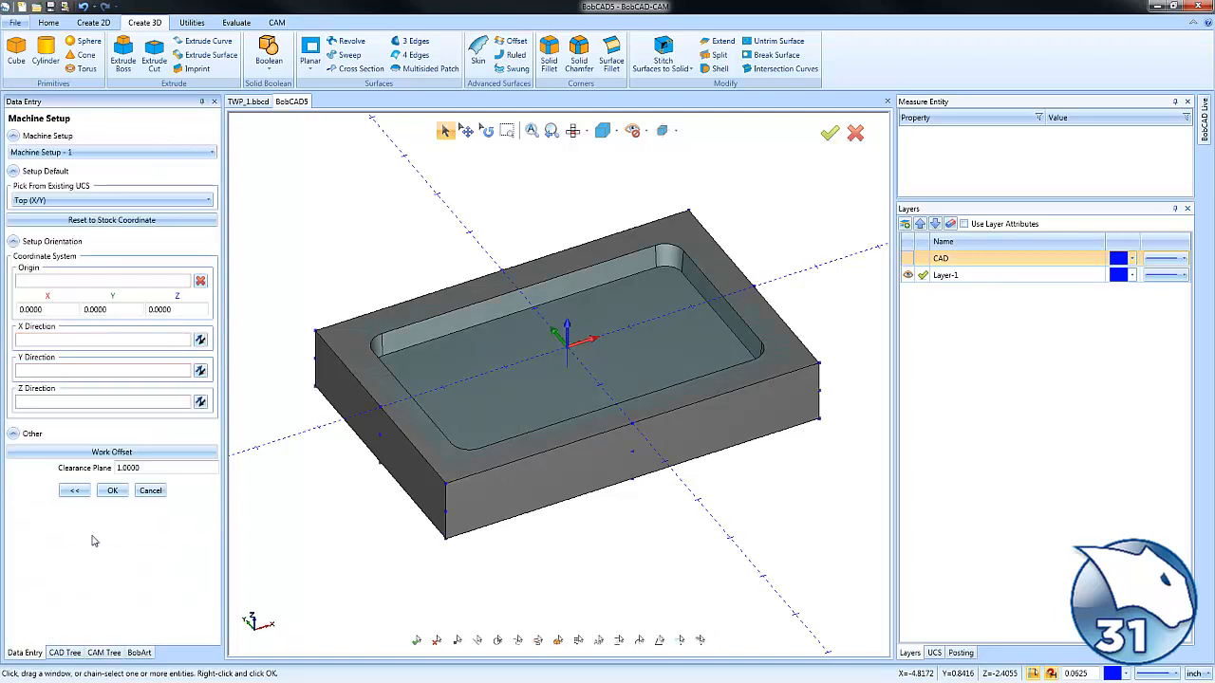
{"action": "left_click", "coordinate": [112, 490]}
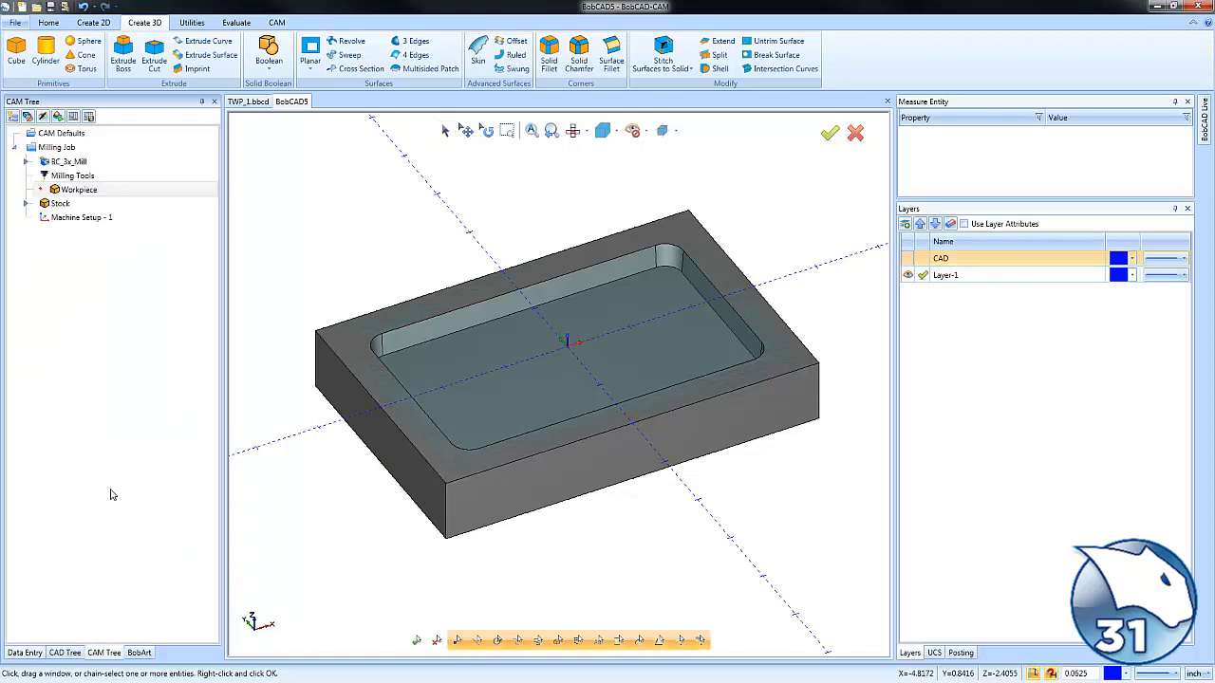
{"action": "mouse_move", "coordinate": [106, 376]}
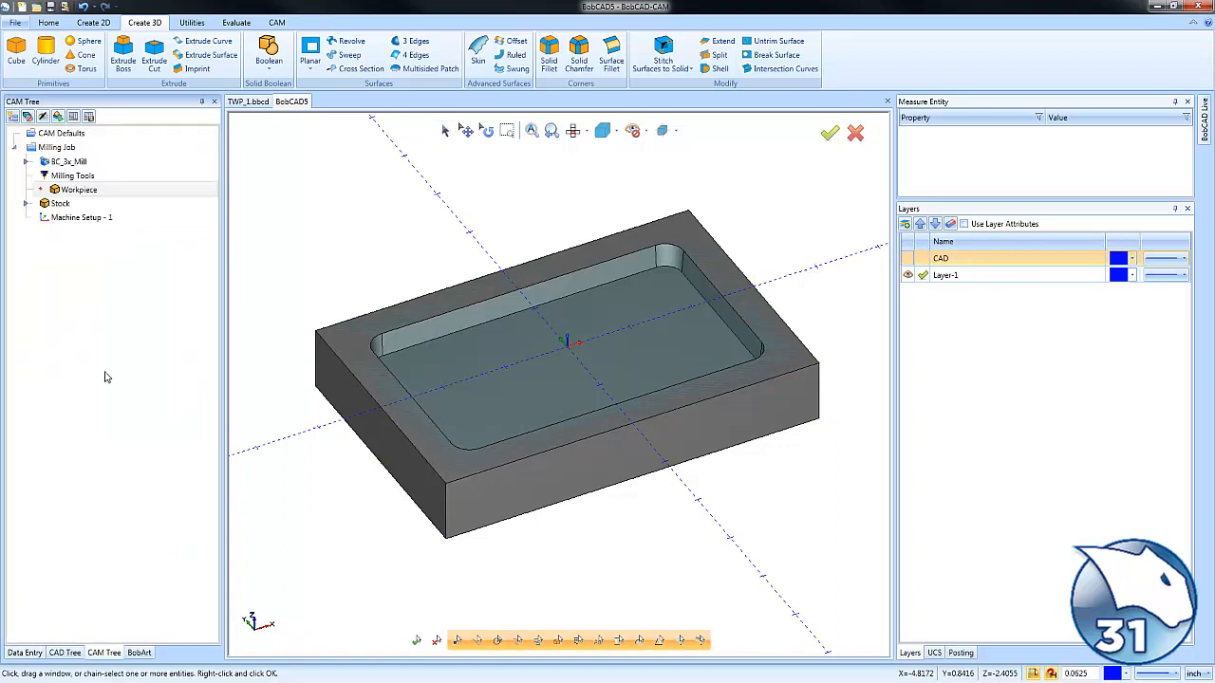
{"action": "mouse_move", "coordinate": [599, 356]}
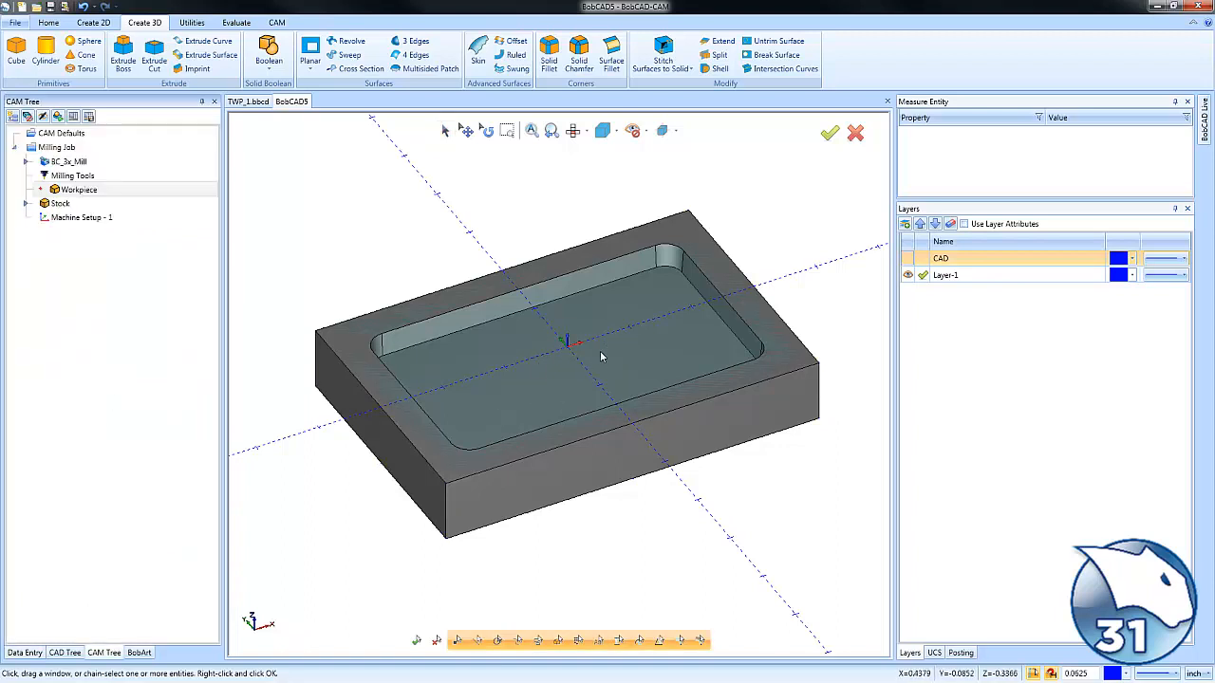
{"action": "left_click", "coordinate": [82, 216]}
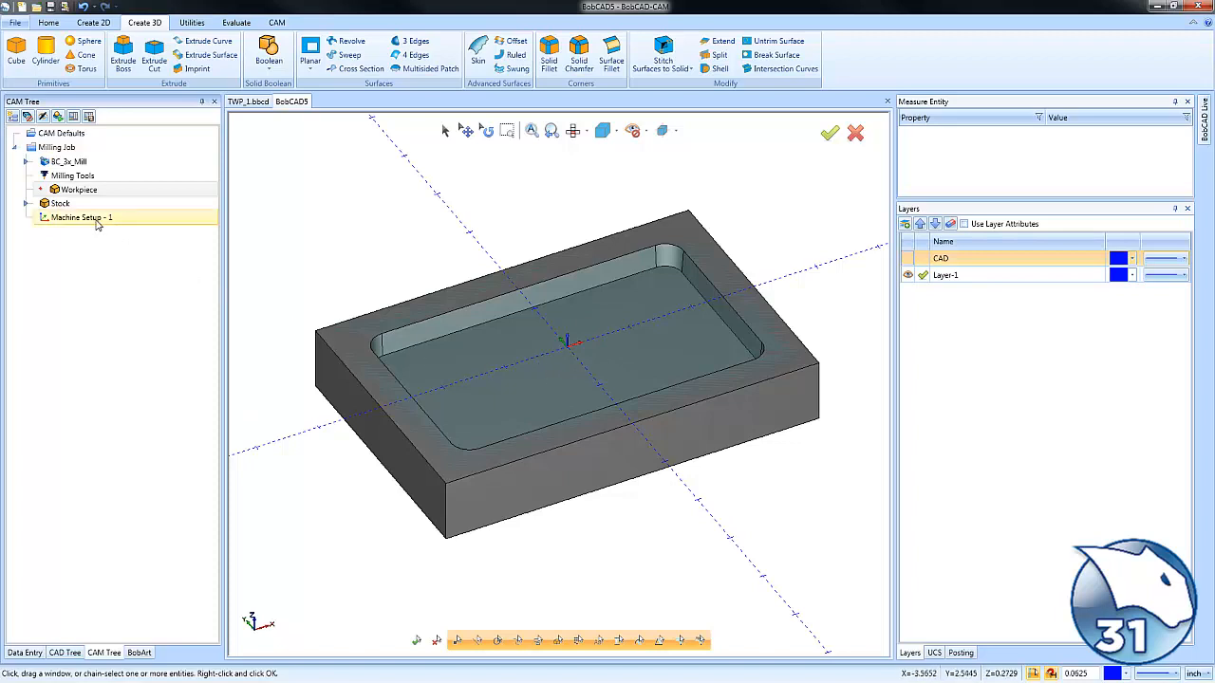
- Add a Mill 2 Axis feature using the pocket wall chain as geometry and the pocket floor as bottom
{"action": "right_click", "coordinate": [80, 217]}
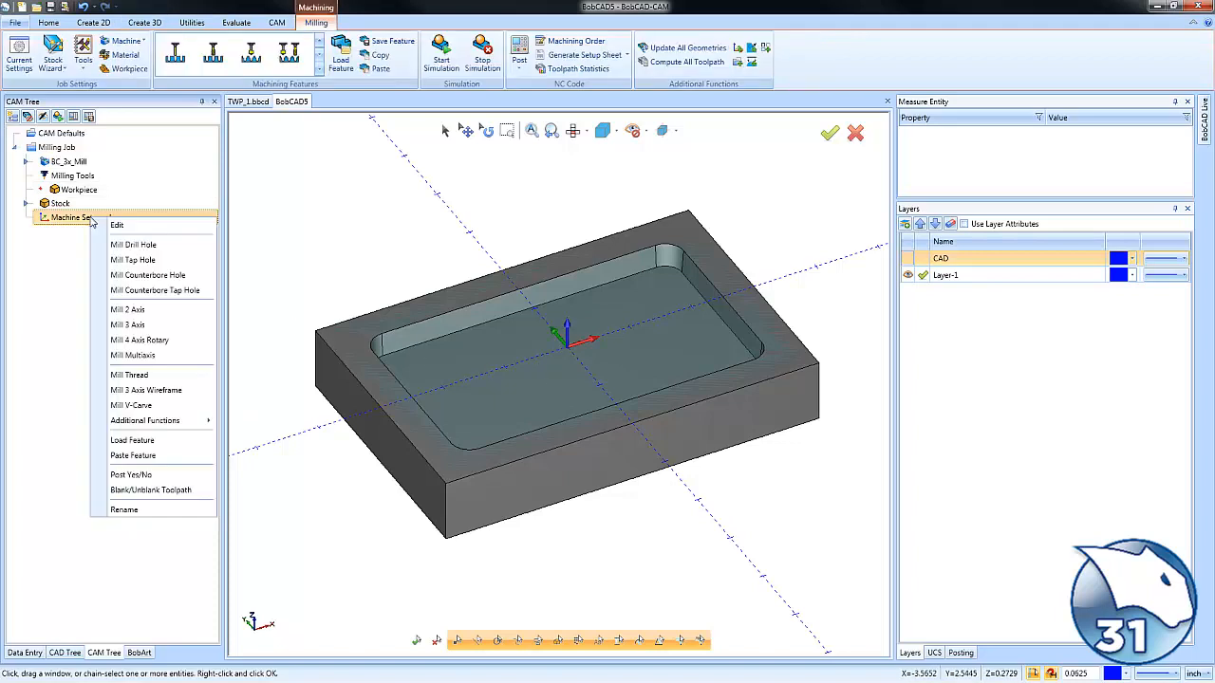
{"action": "mouse_move", "coordinate": [128, 309]}
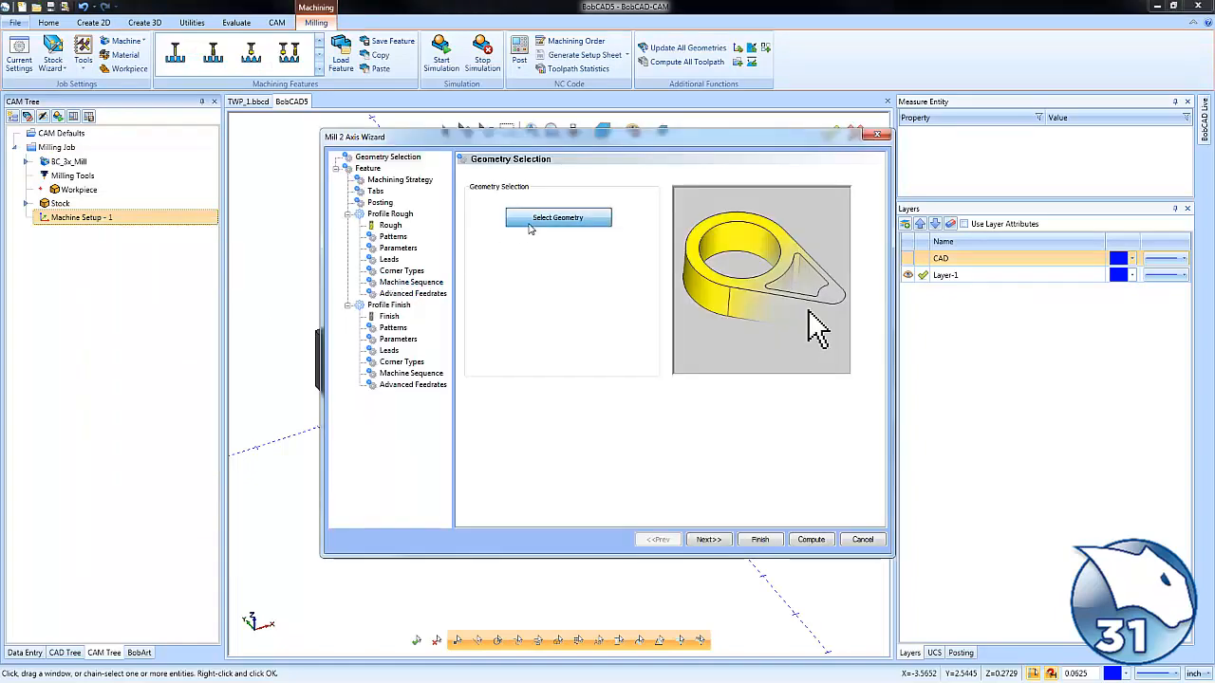
{"action": "left_click", "coordinate": [558, 216]}
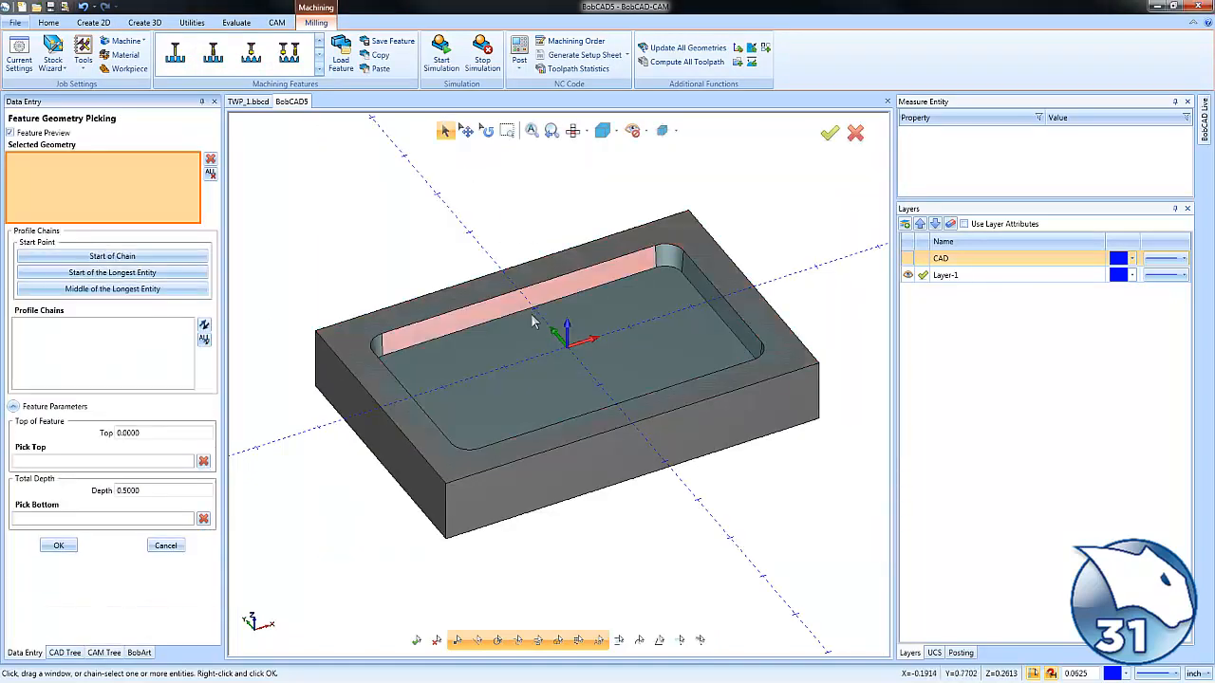
{"action": "left_click", "coordinate": [535, 361]}
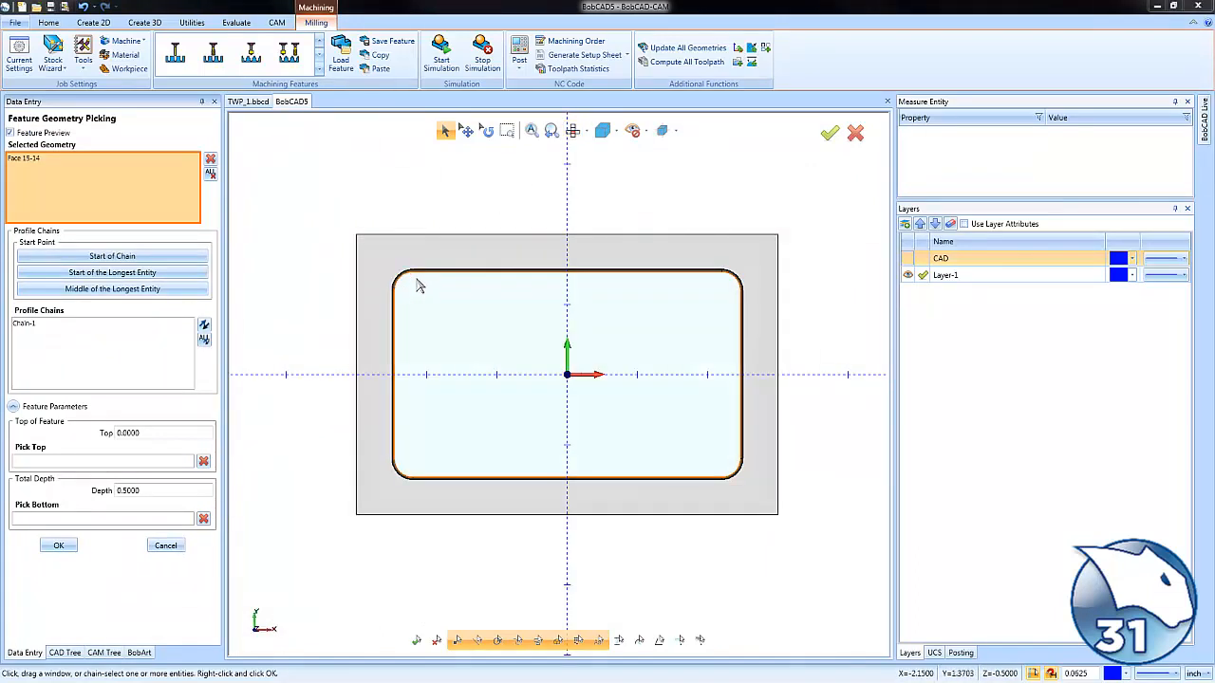
{"action": "mouse_move", "coordinate": [432, 283]}
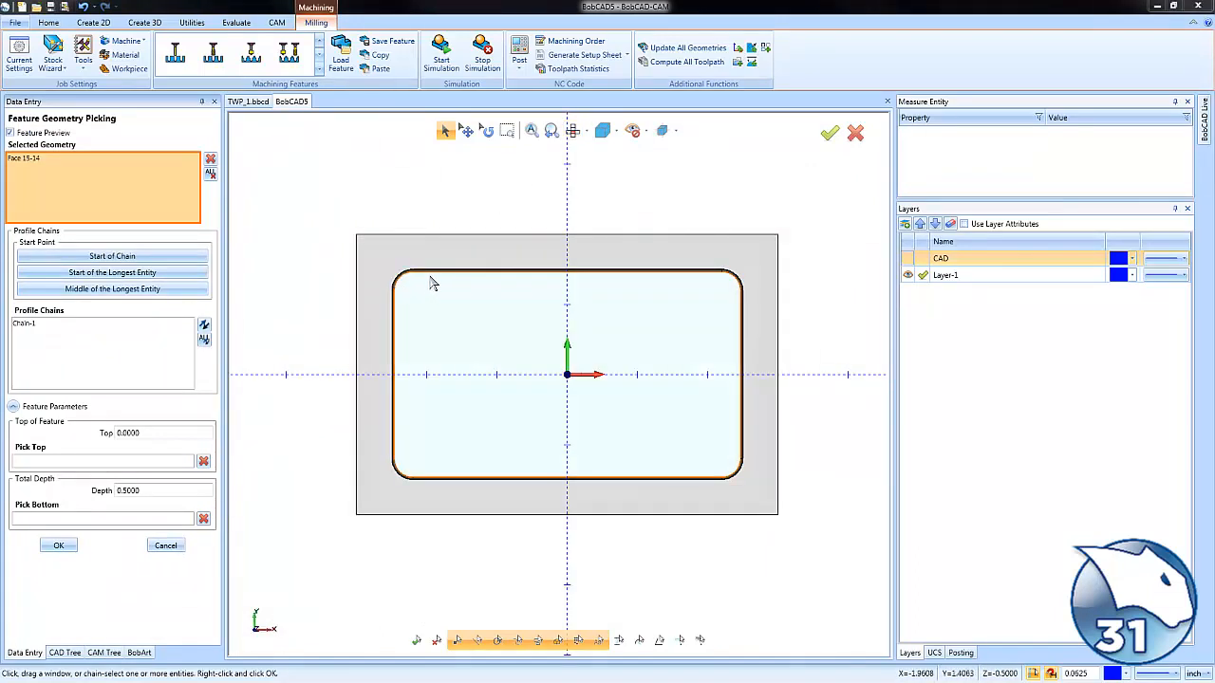
{"action": "left_click", "coordinate": [446, 276]}
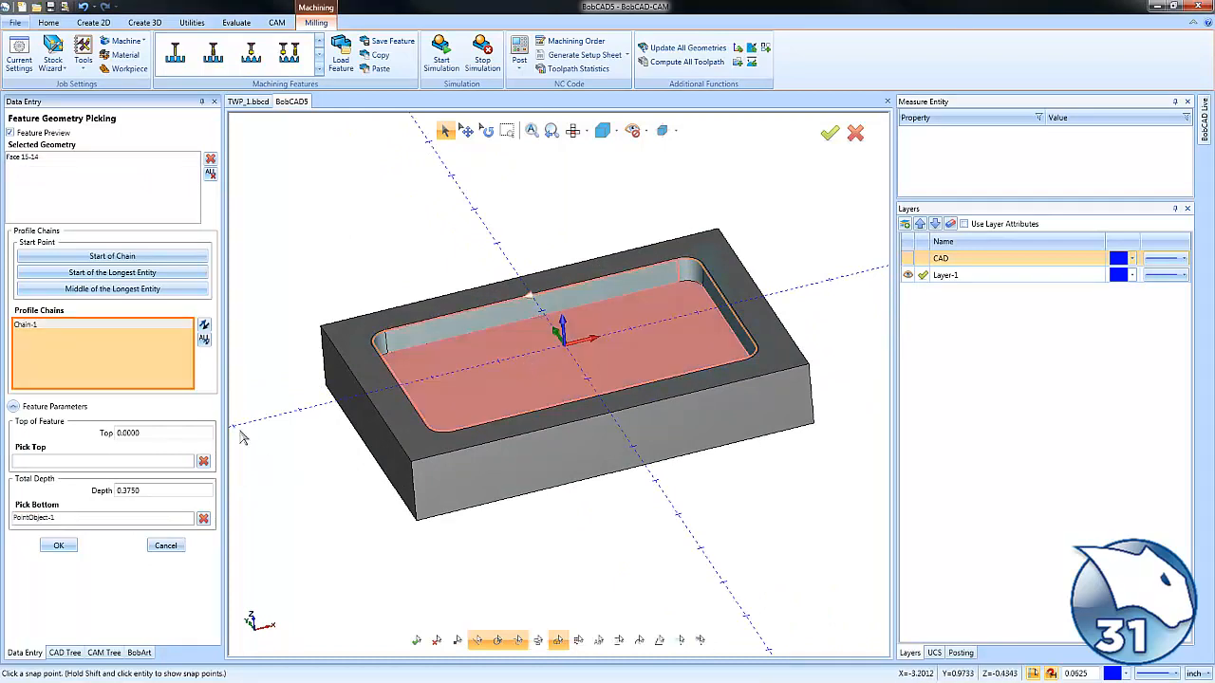
{"action": "left_click", "coordinate": [57, 545]}
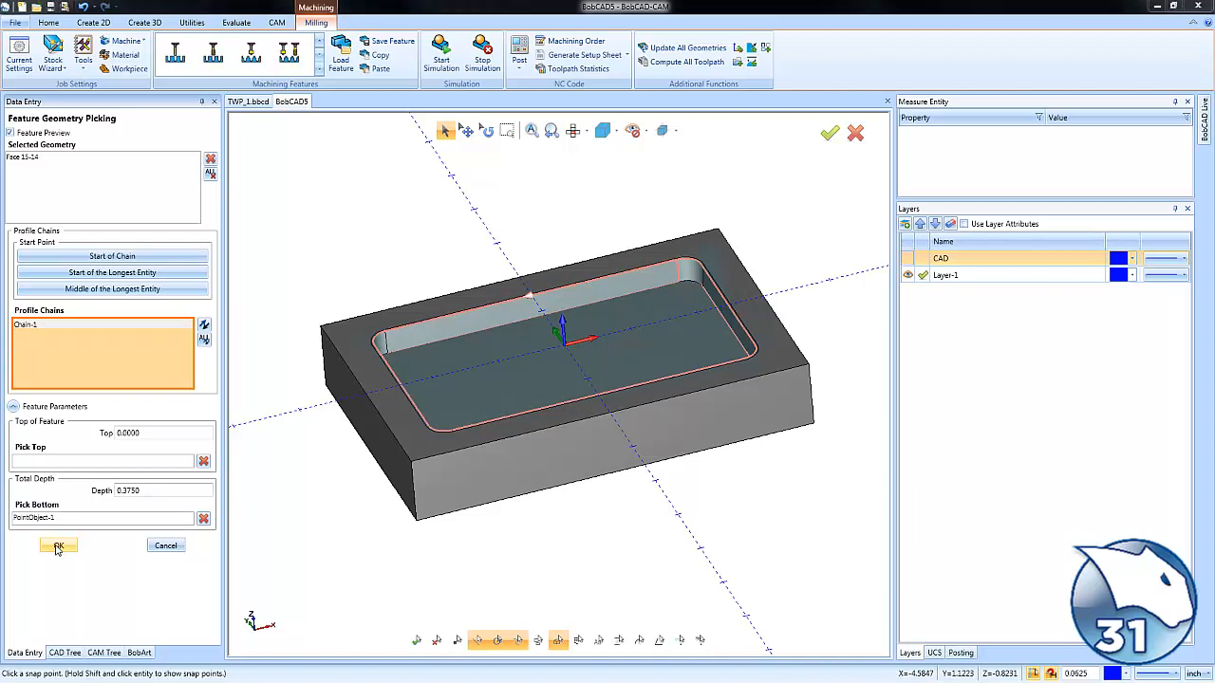
{"action": "left_click", "coordinate": [56, 546]}
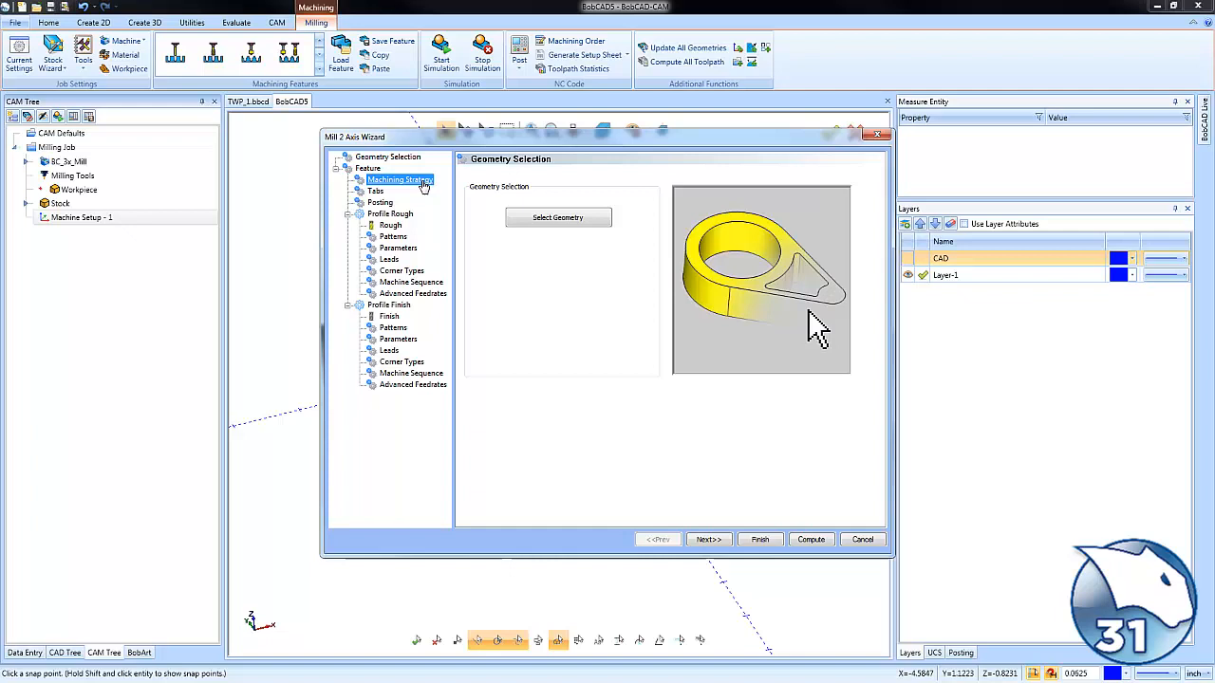
- Set the feature's machining strategy to Pocketing and move on to the rough tool settings
{"action": "left_click", "coordinate": [399, 178]}
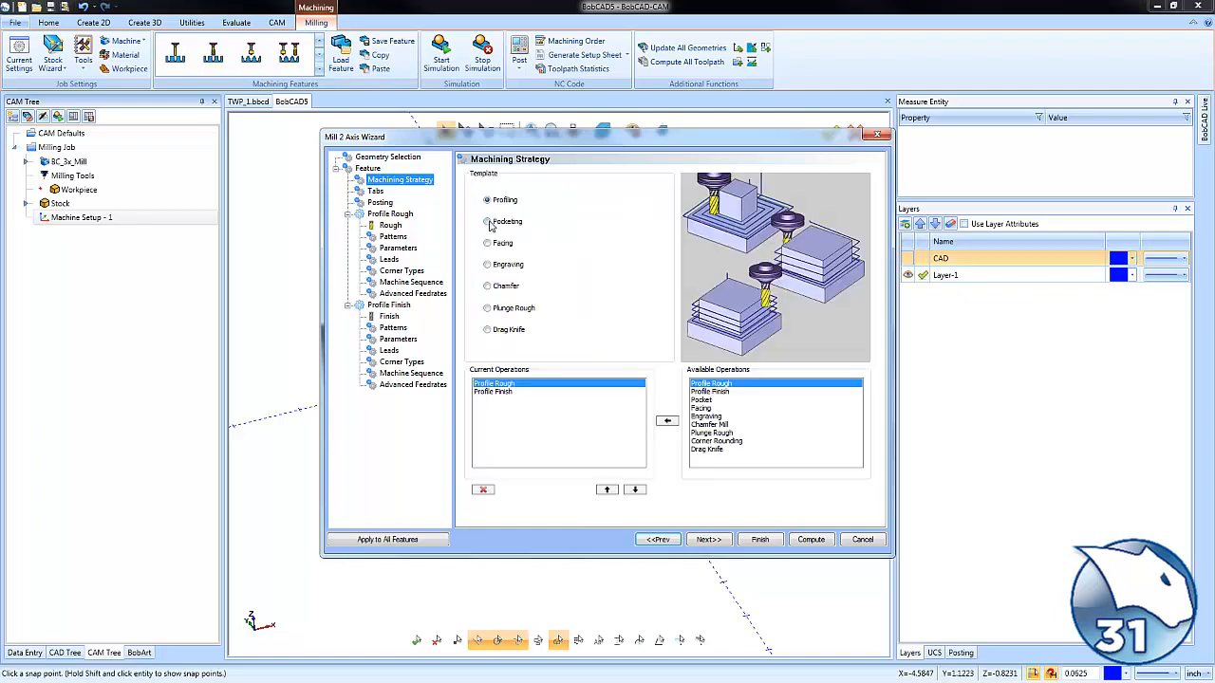
{"action": "left_click", "coordinate": [485, 220]}
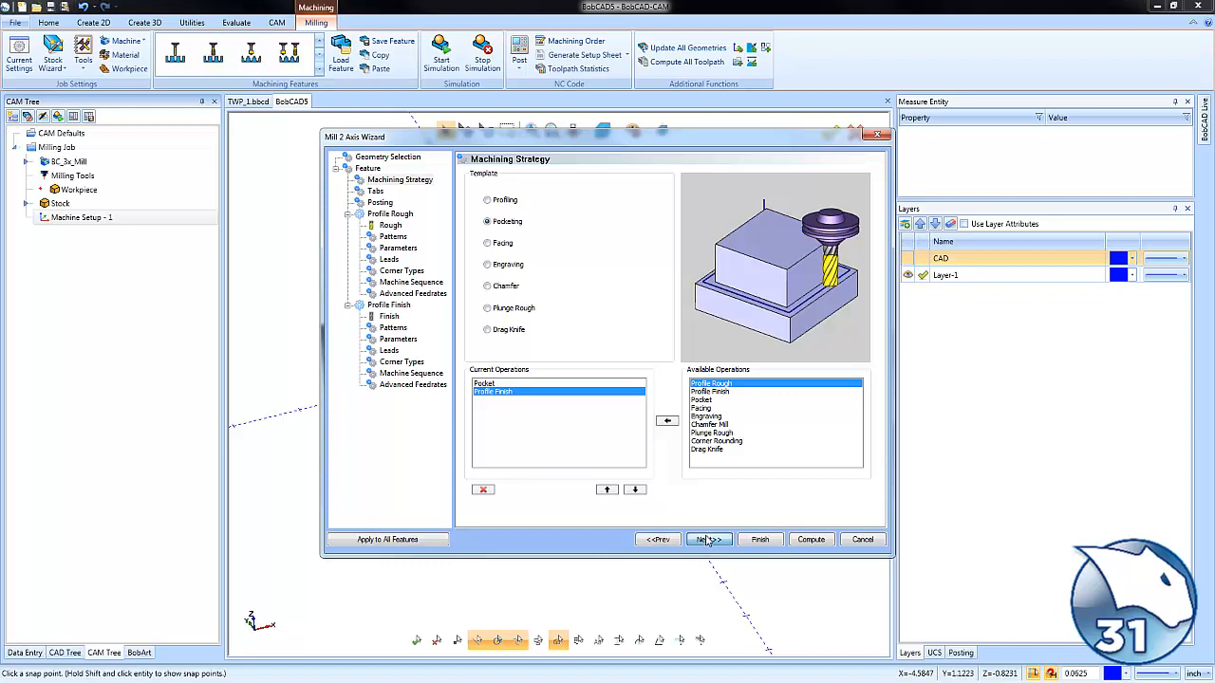
{"action": "left_click", "coordinate": [708, 539]}
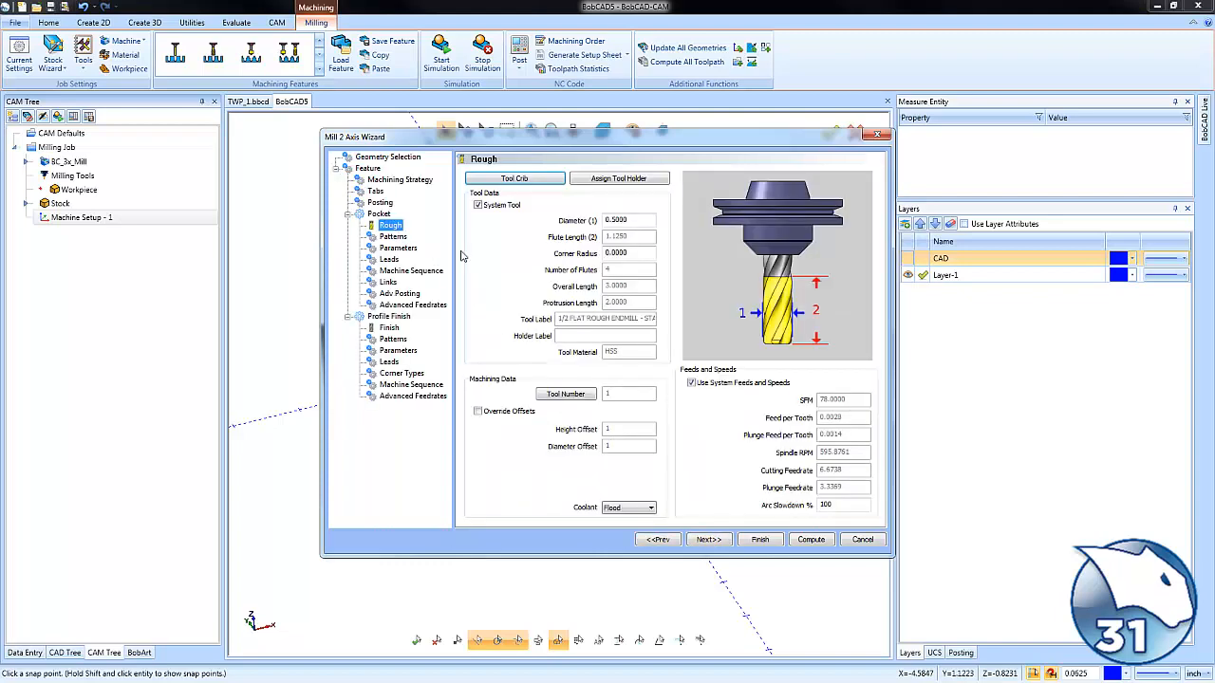
- Give the pocket rough an Advanced Pocket Morph Spiral pattern, Ramp lead-in and Multiple Steps depth
{"action": "left_click", "coordinate": [393, 236]}
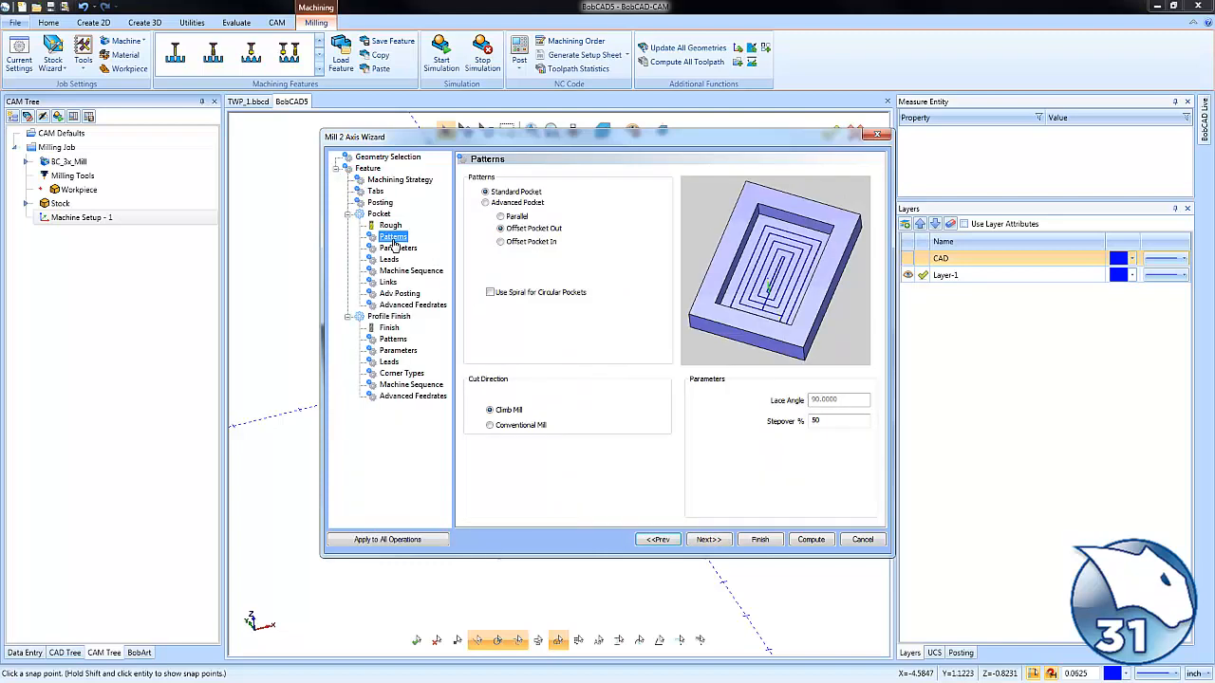
{"action": "left_click", "coordinate": [486, 201]}
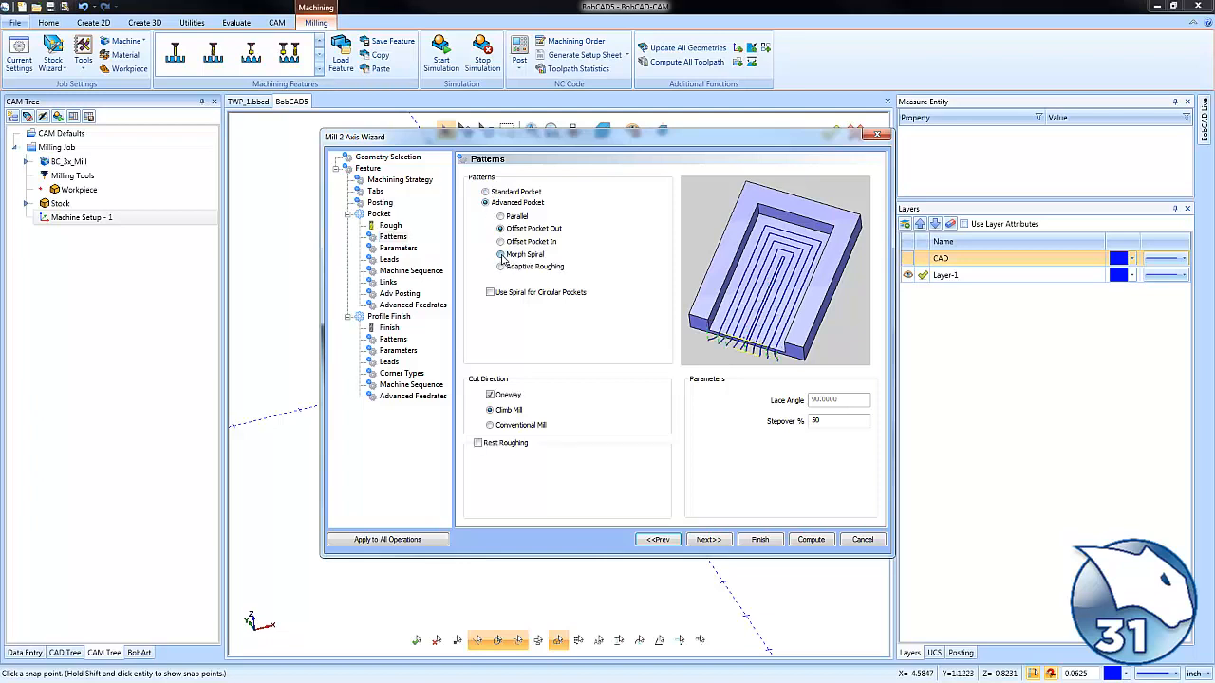
{"action": "left_click", "coordinate": [501, 255]}
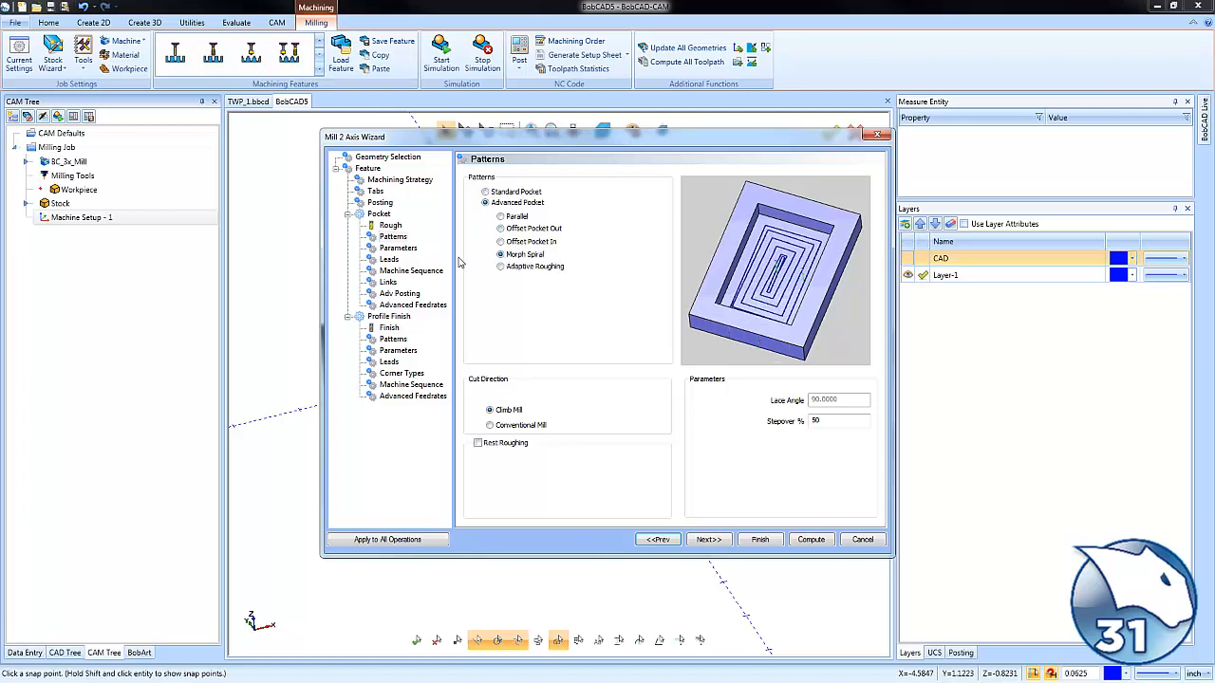
{"action": "left_click", "coordinate": [389, 259]}
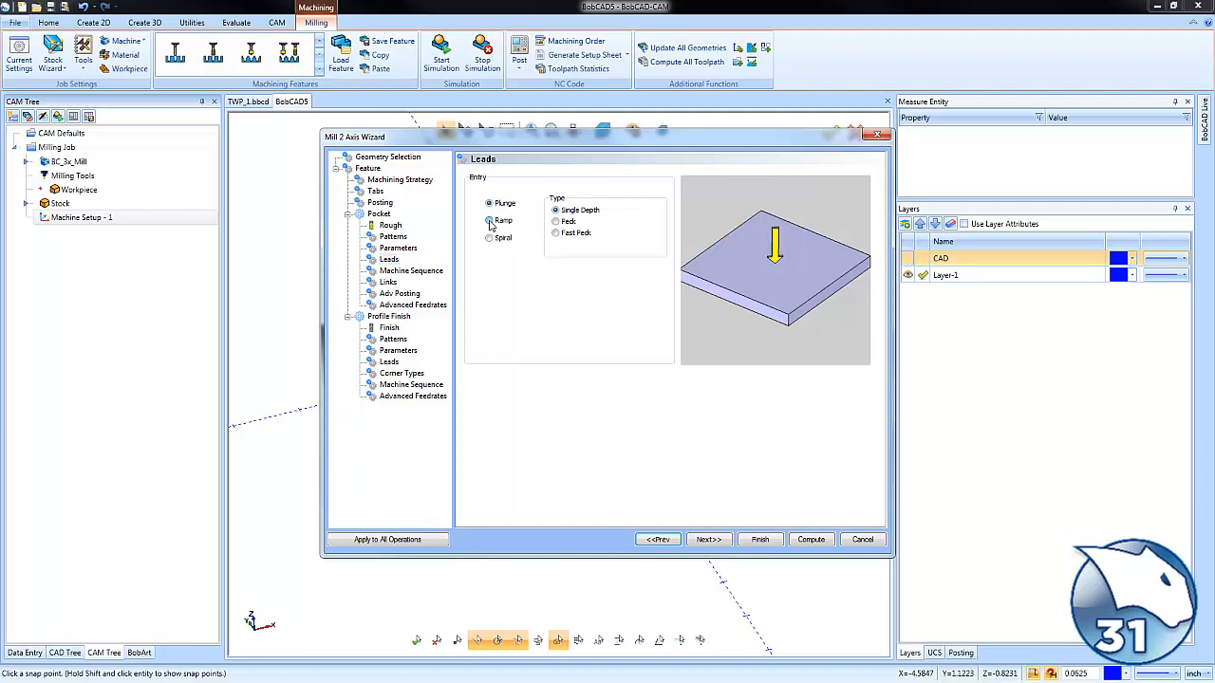
{"action": "left_click", "coordinate": [490, 221]}
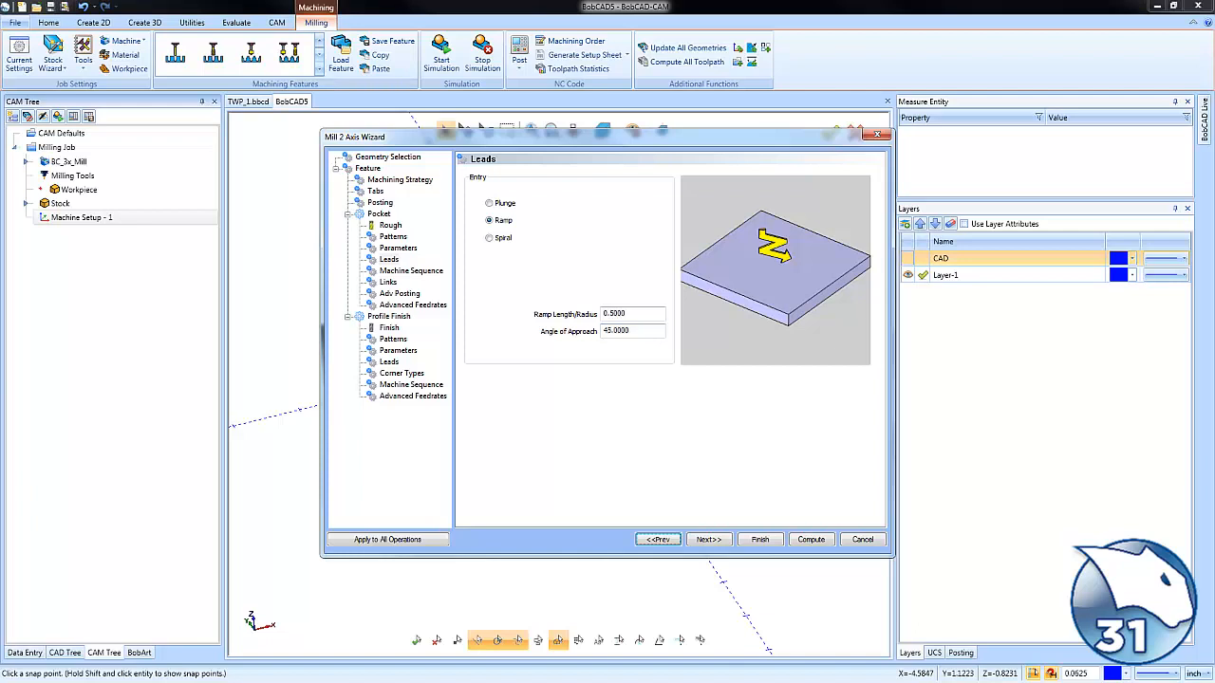
{"action": "left_click", "coordinate": [399, 246]}
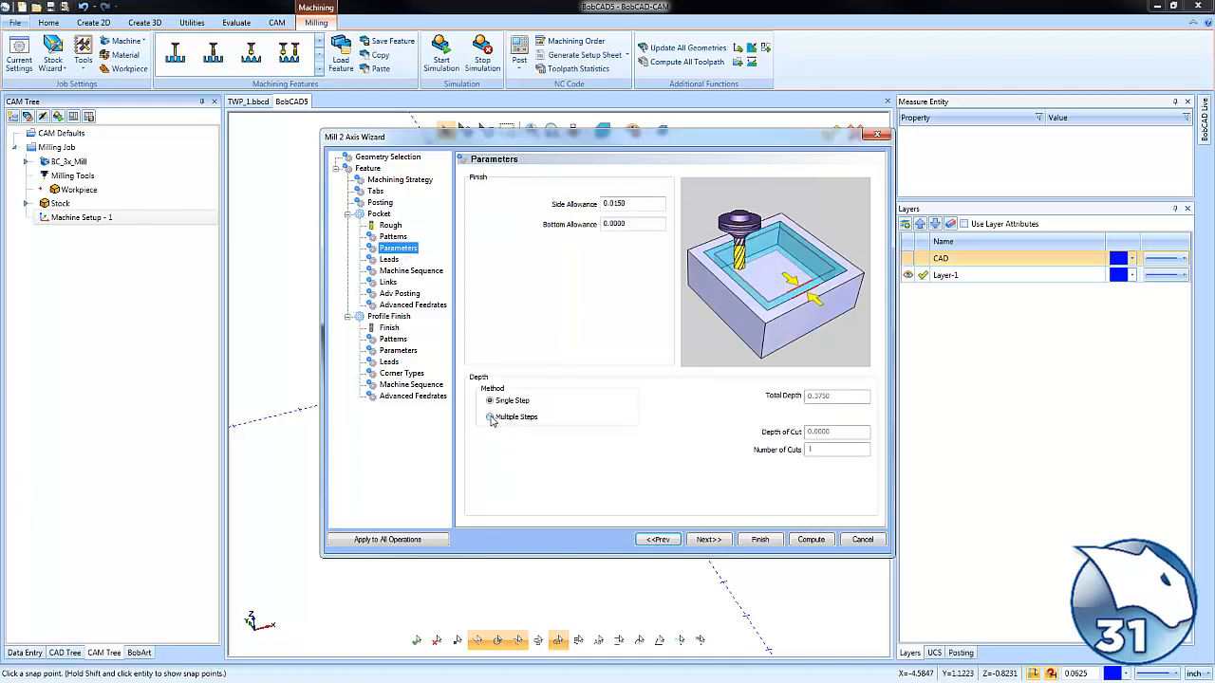
{"action": "left_click", "coordinate": [490, 418]}
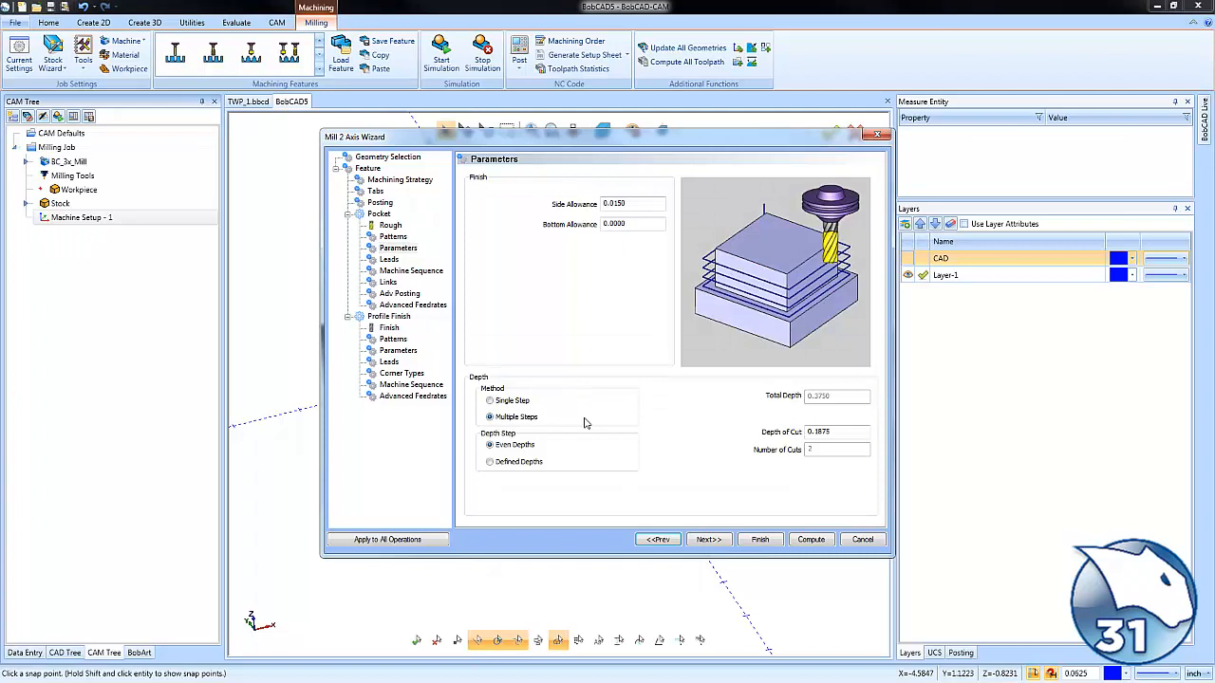
{"action": "mouse_move", "coordinate": [441, 349]}
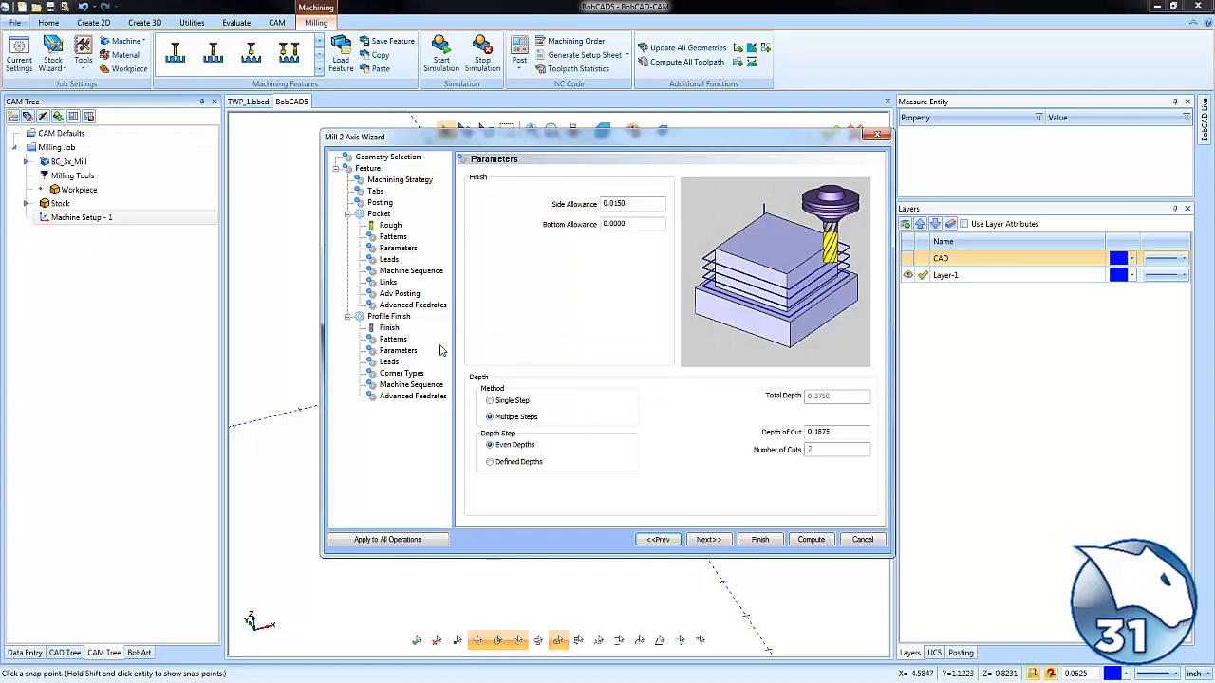
{"action": "left_click", "coordinate": [389, 326]}
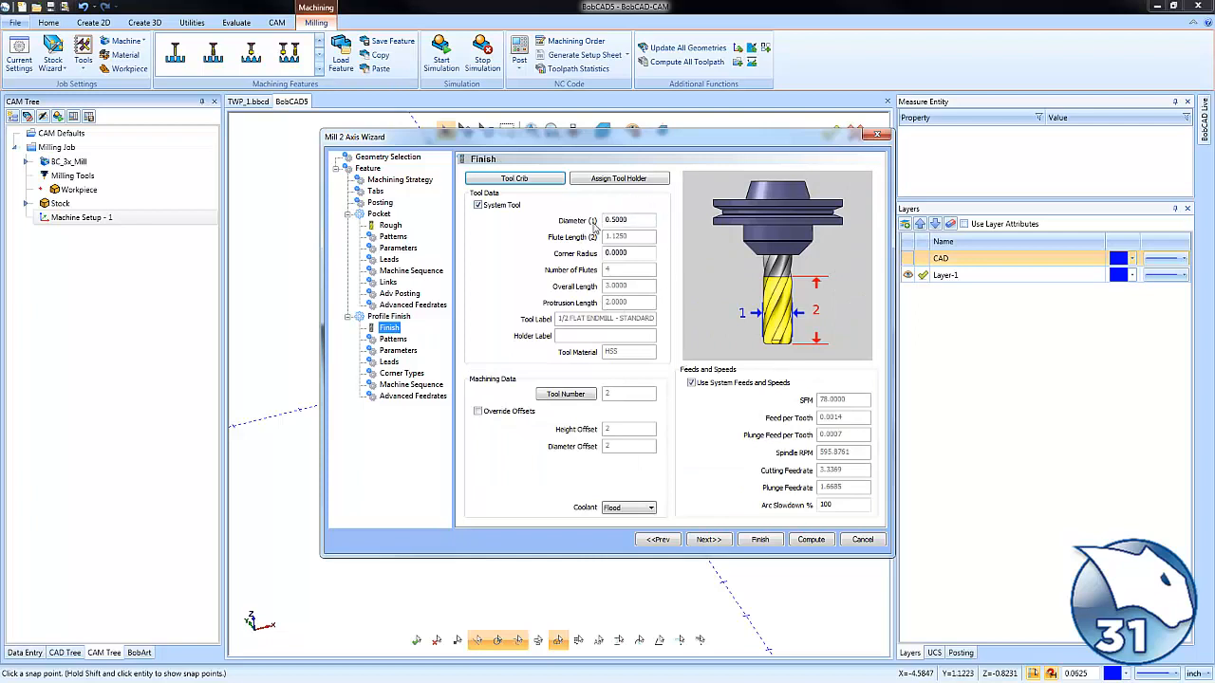
{"action": "mouse_move", "coordinate": [649, 289]}
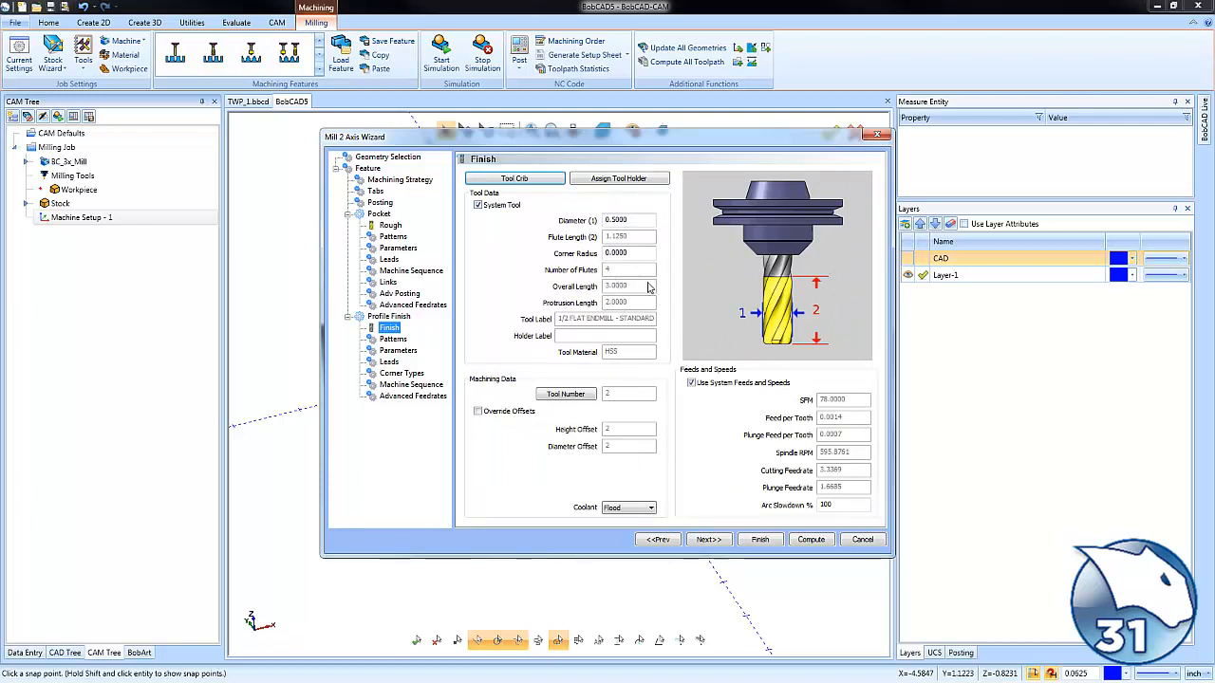
- From the finish Tool Number, show the Tool Crib's TAPERED category and add from the tool library
{"action": "left_click", "coordinate": [514, 178]}
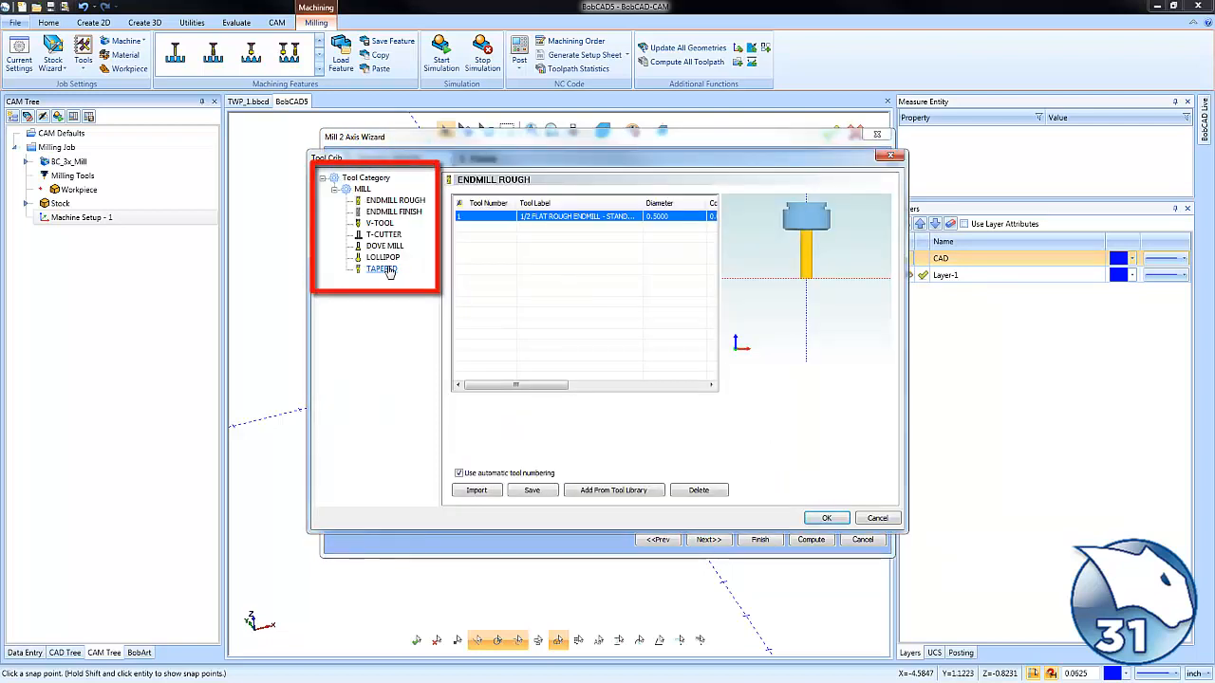
{"action": "left_click", "coordinate": [379, 270]}
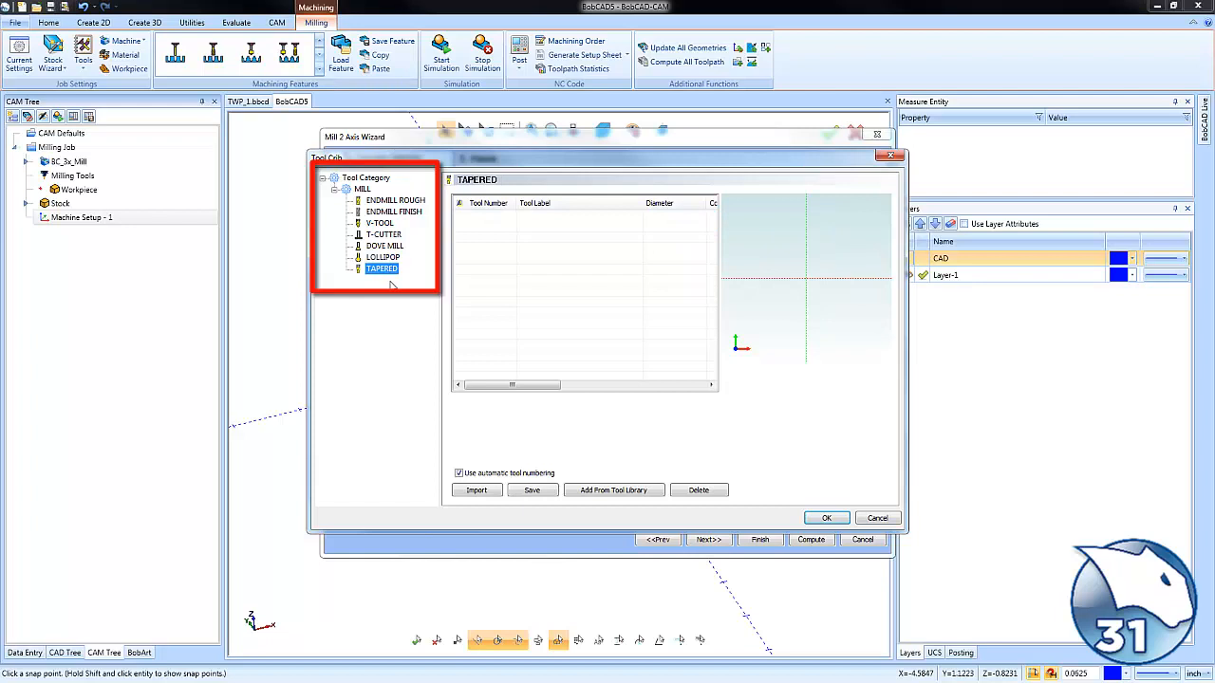
{"action": "mouse_move", "coordinate": [408, 244]}
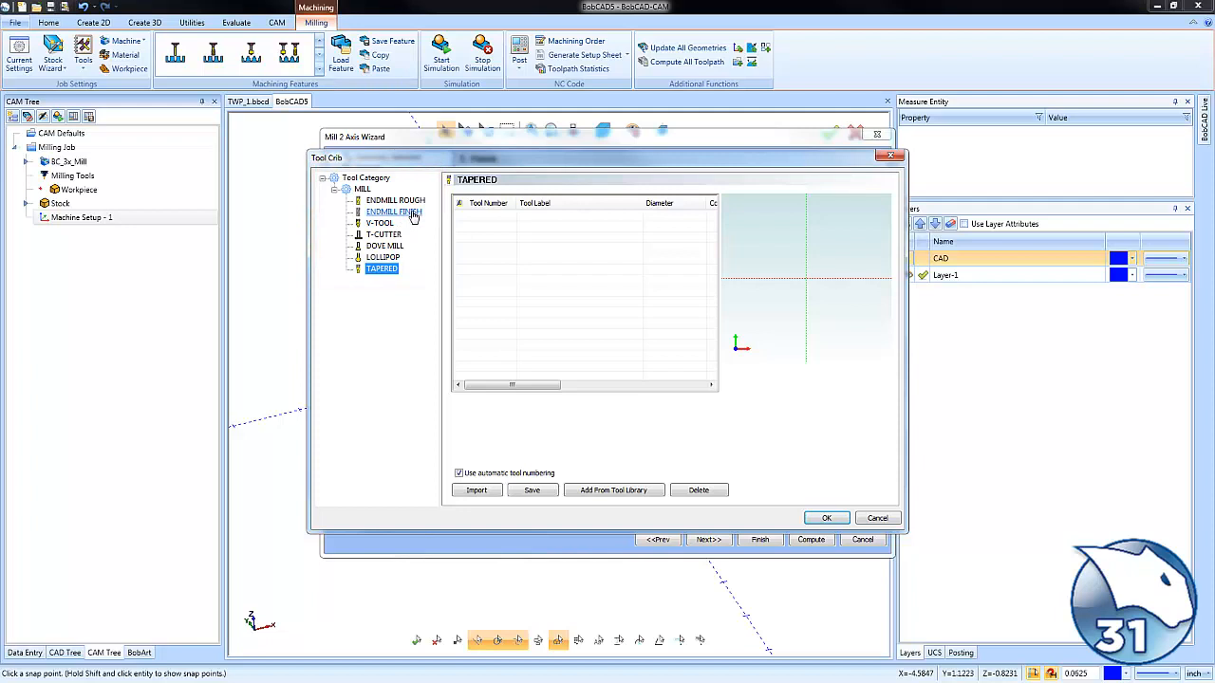
{"action": "mouse_move", "coordinate": [390, 287]}
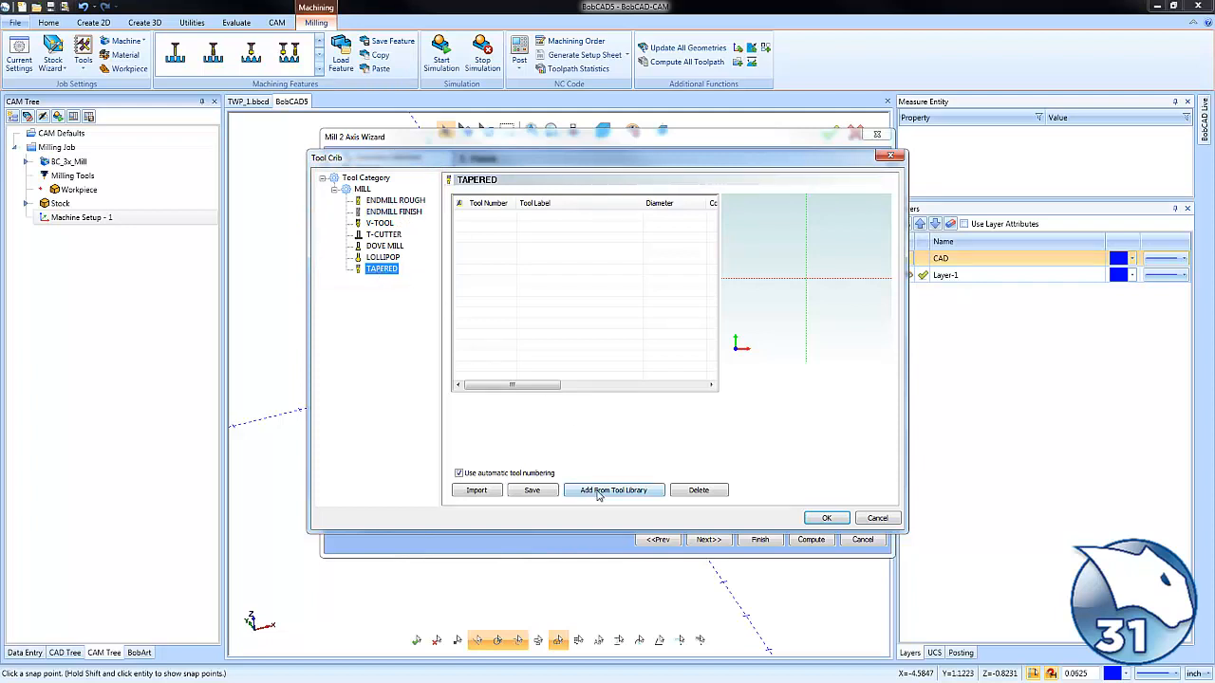
{"action": "left_click", "coordinate": [613, 490]}
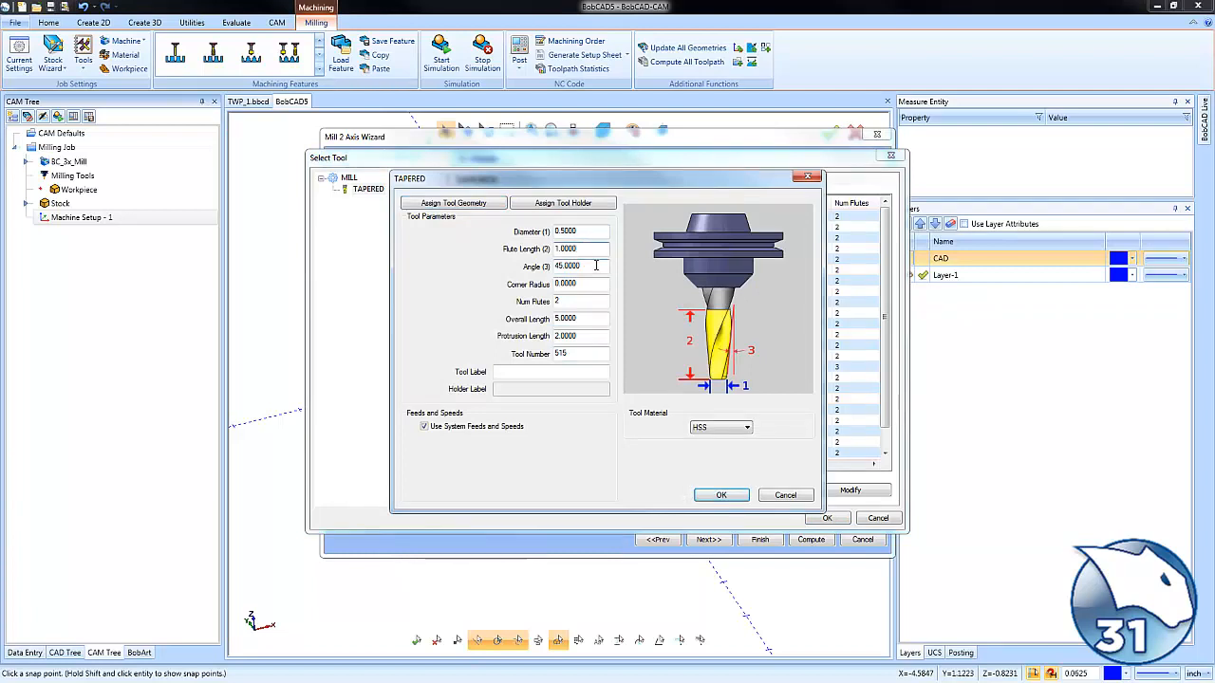
- Set the tapered tool's 45° angle and corner radius and save the 0.5 diameter cutter geometry
{"action": "triple_click", "coordinate": [566, 266]}
{"action": "type", "text": "5.0000"}
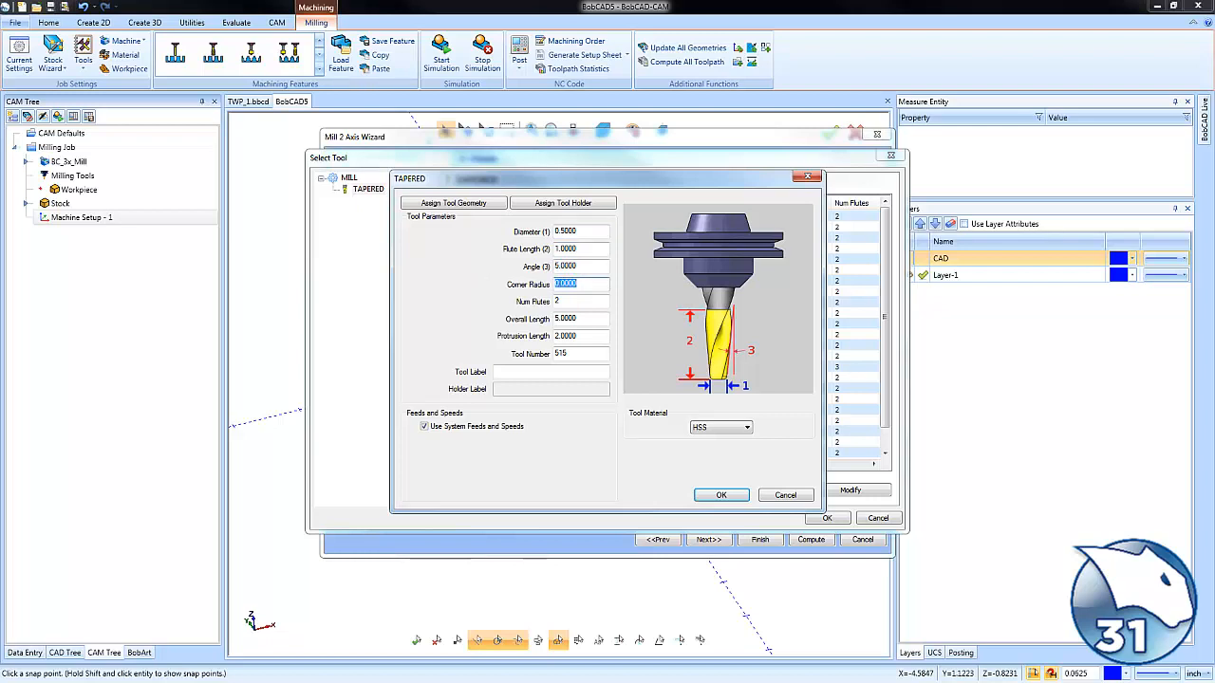
{"action": "left_click", "coordinate": [579, 300]}
{"action": "type", "text": "3"}
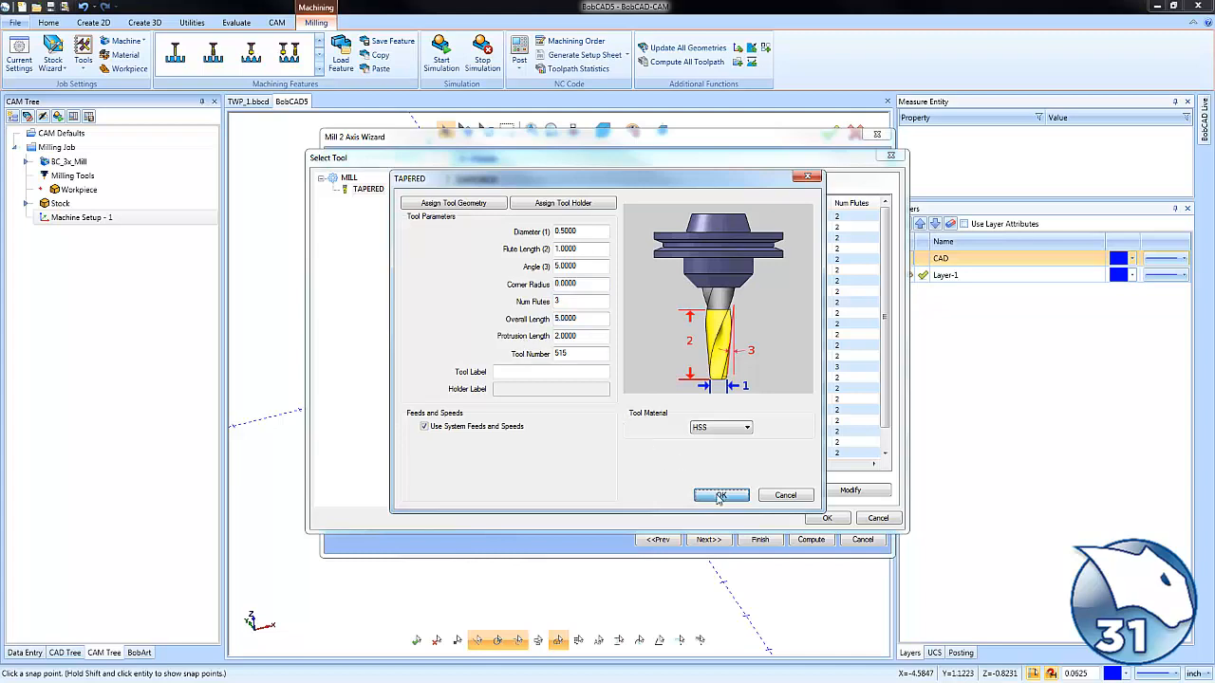
{"action": "left_click", "coordinate": [721, 496]}
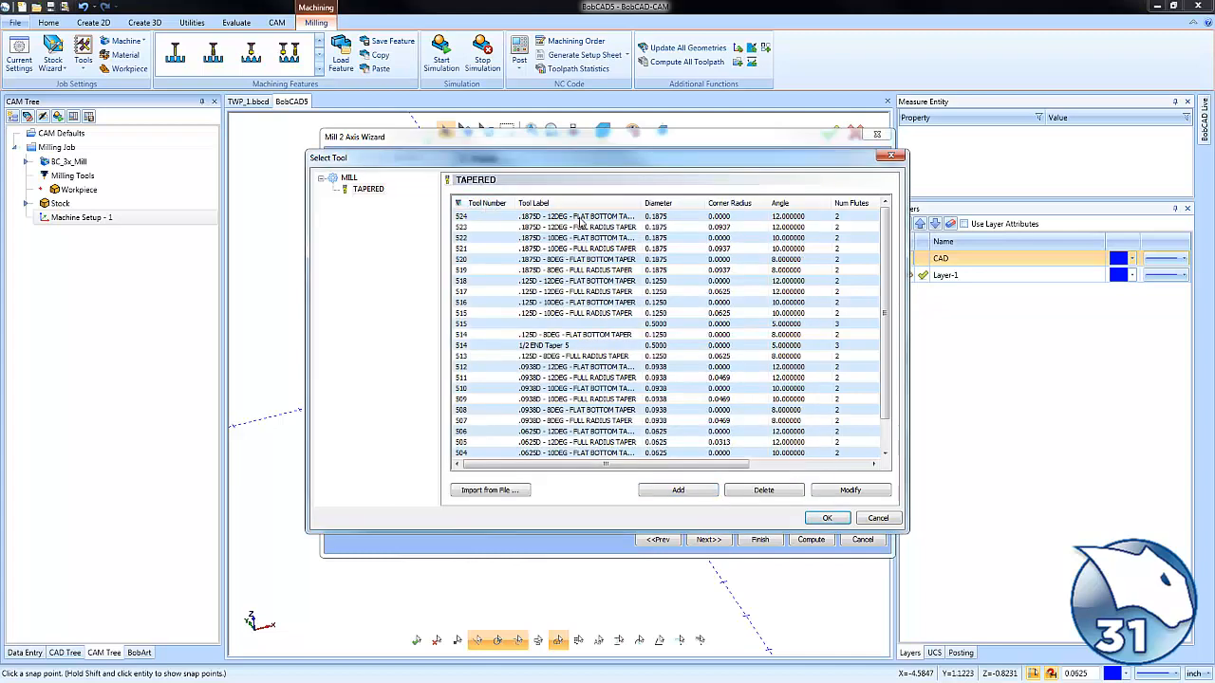
{"action": "mouse_move", "coordinate": [581, 326]}
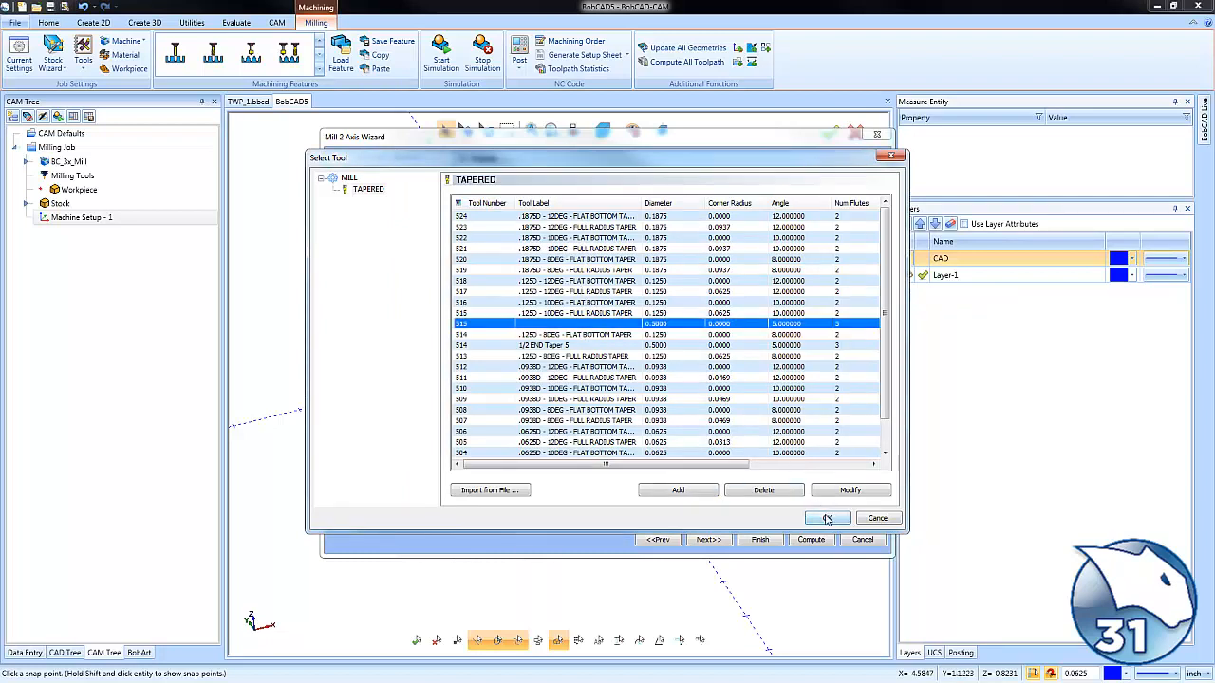
- Assign the tapered tool to the Profile Finish, make its lead-in line Tangent and compute the toolpaths
{"action": "left_click", "coordinate": [826, 516]}
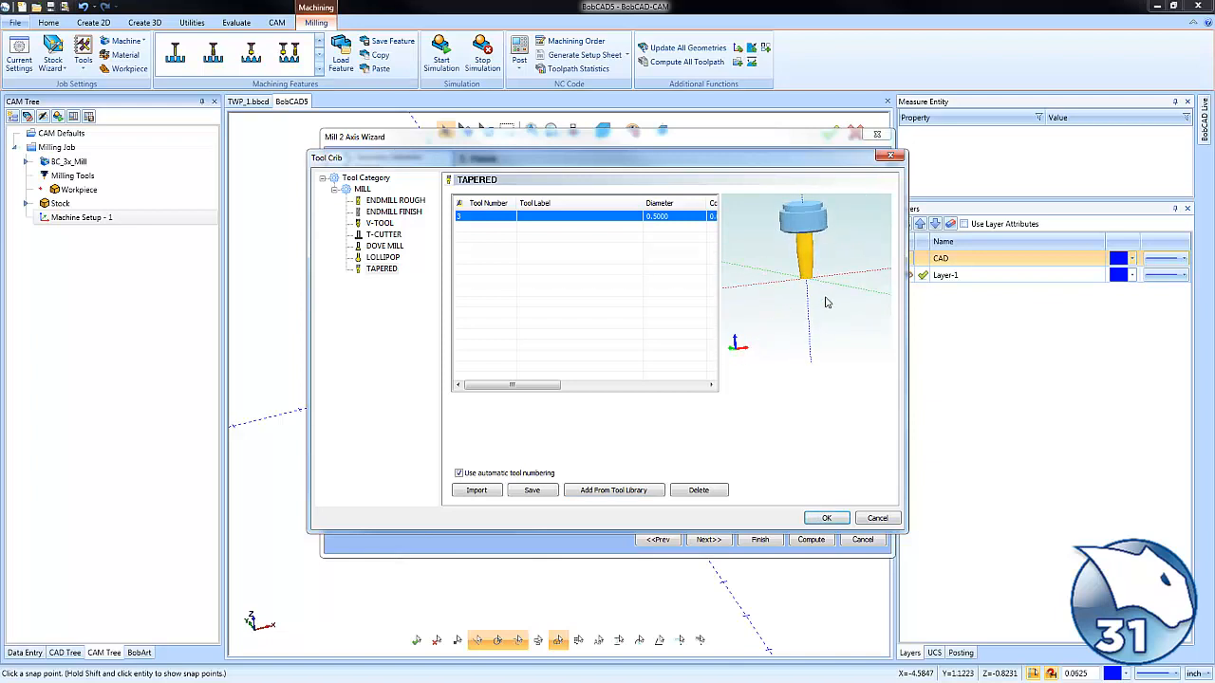
{"action": "left_click", "coordinate": [824, 516]}
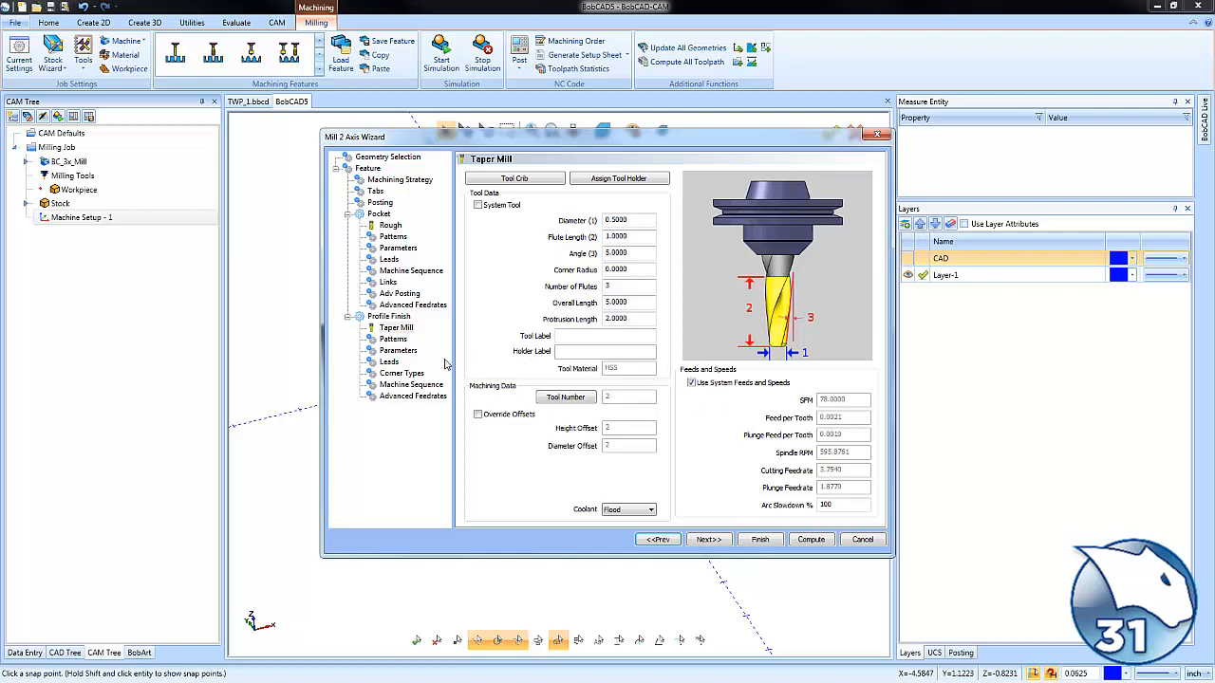
{"action": "left_click", "coordinate": [389, 360]}
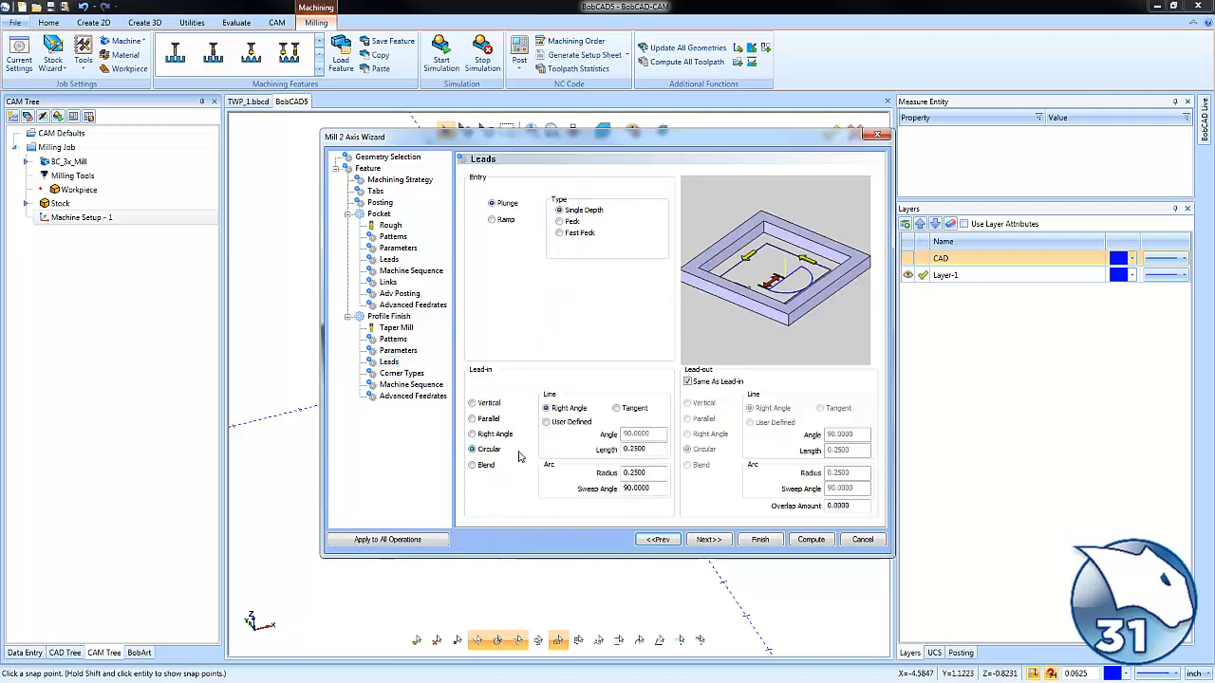
{"action": "left_click", "coordinate": [615, 408]}
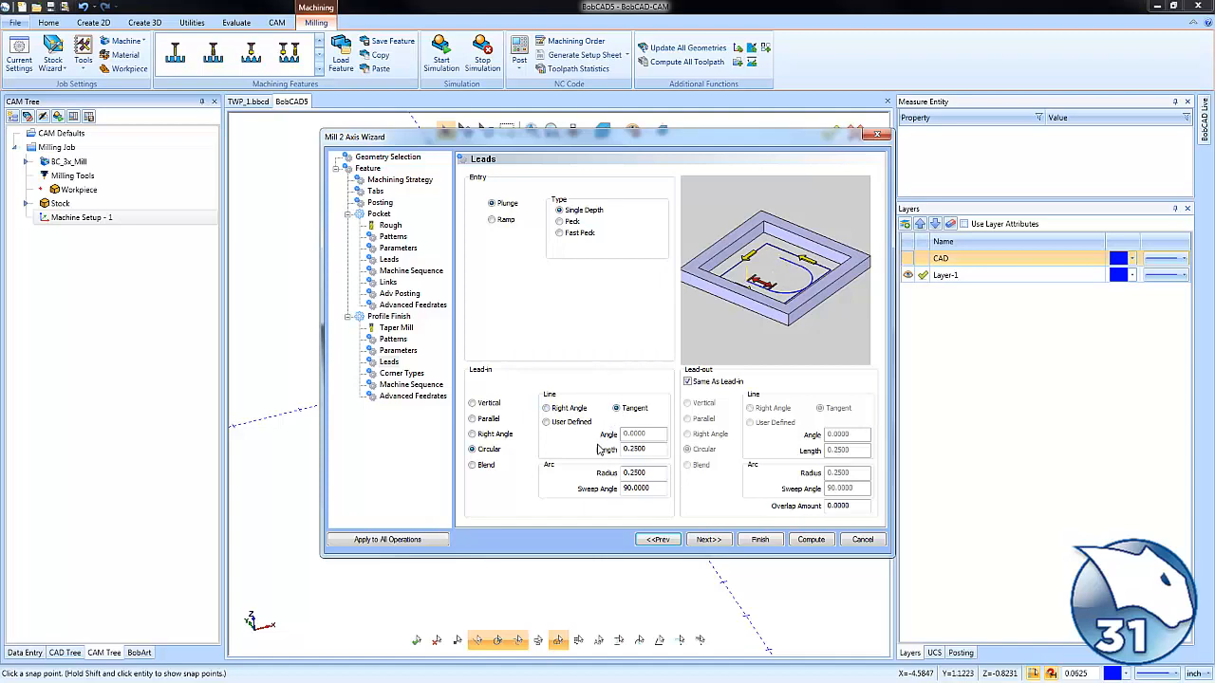
{"action": "left_click", "coordinate": [811, 539]}
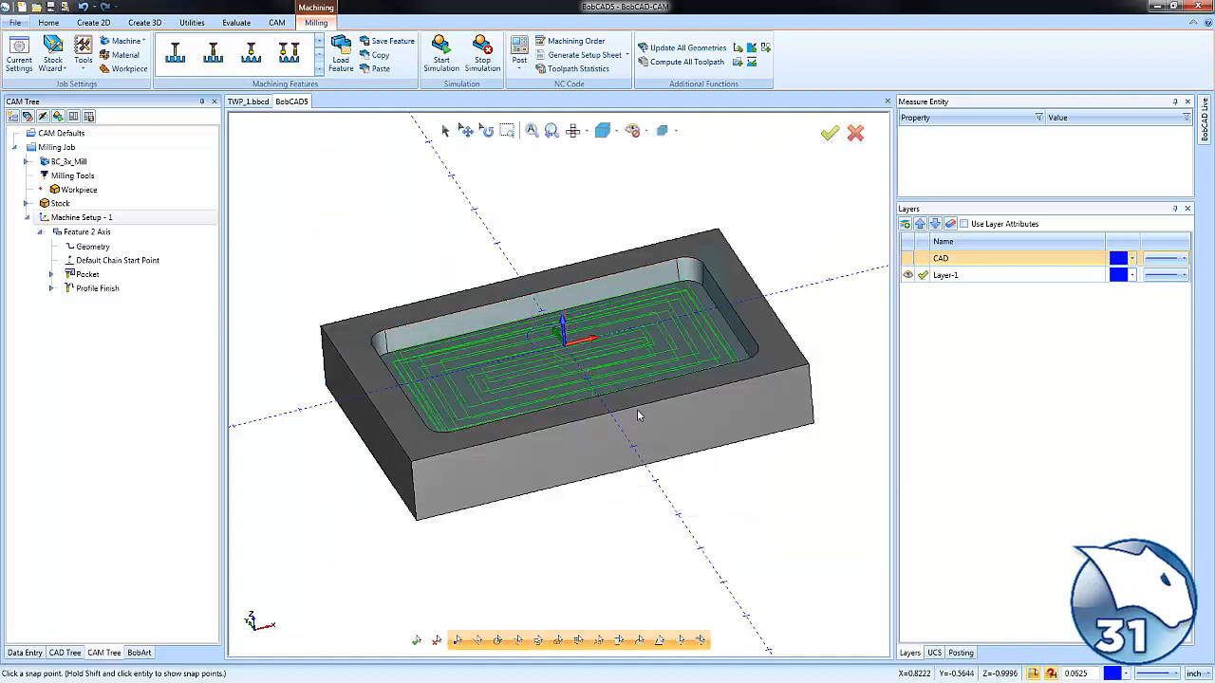
- Backplot the Pocket roughing toolpath, tracing the cutter along the morph-spiral path
{"action": "right_click", "coordinate": [87, 273]}
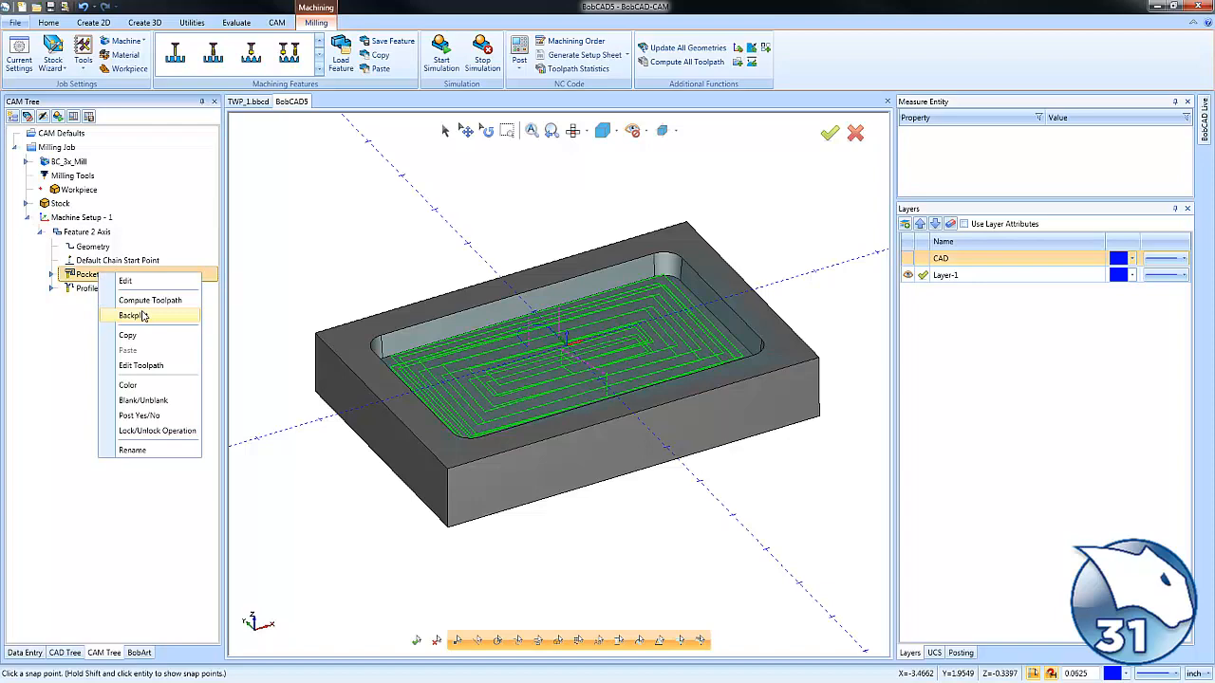
{"action": "left_click", "coordinate": [131, 315]}
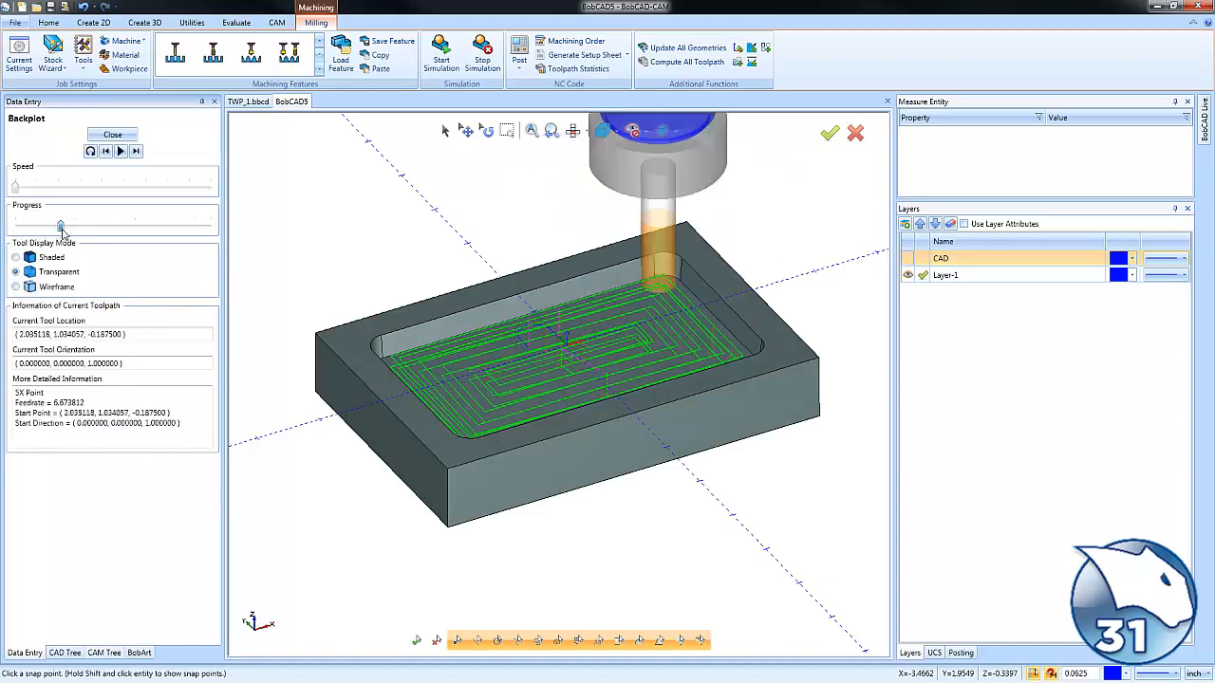
{"action": "right_click", "coordinate": [88, 288]}
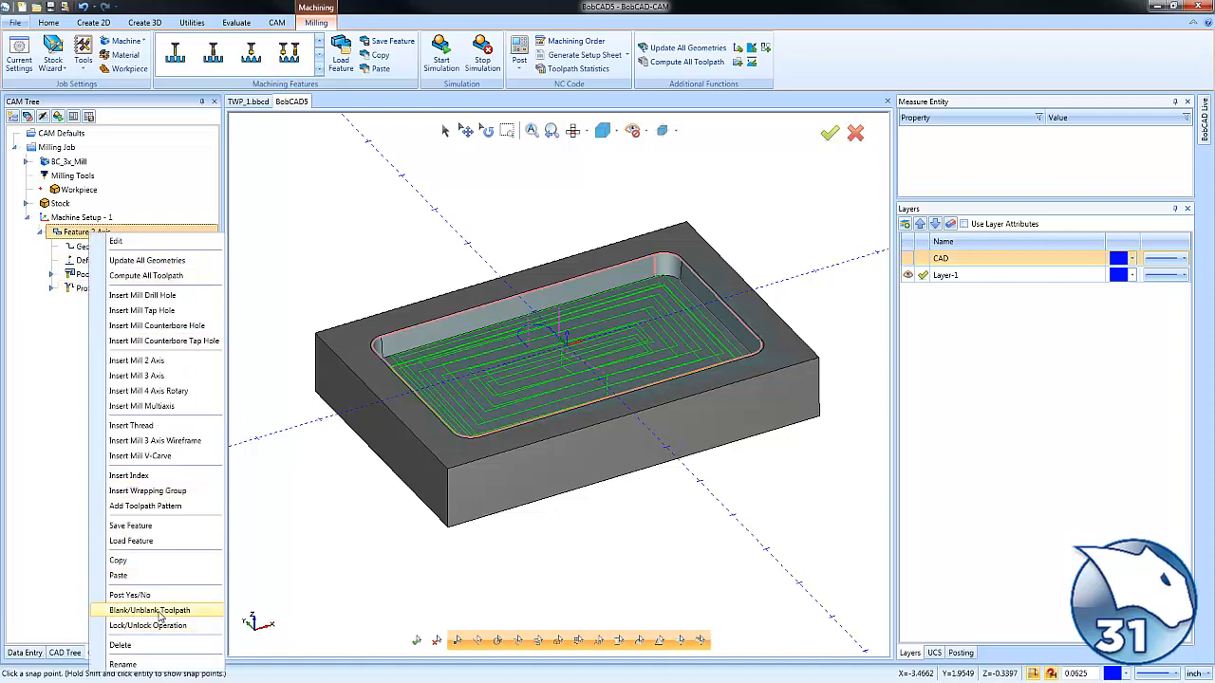
- Blank the roughing toolpath, backplot Profile Finish and step the tapered cutter along the pocket wall
{"action": "left_click", "coordinate": [106, 288]}
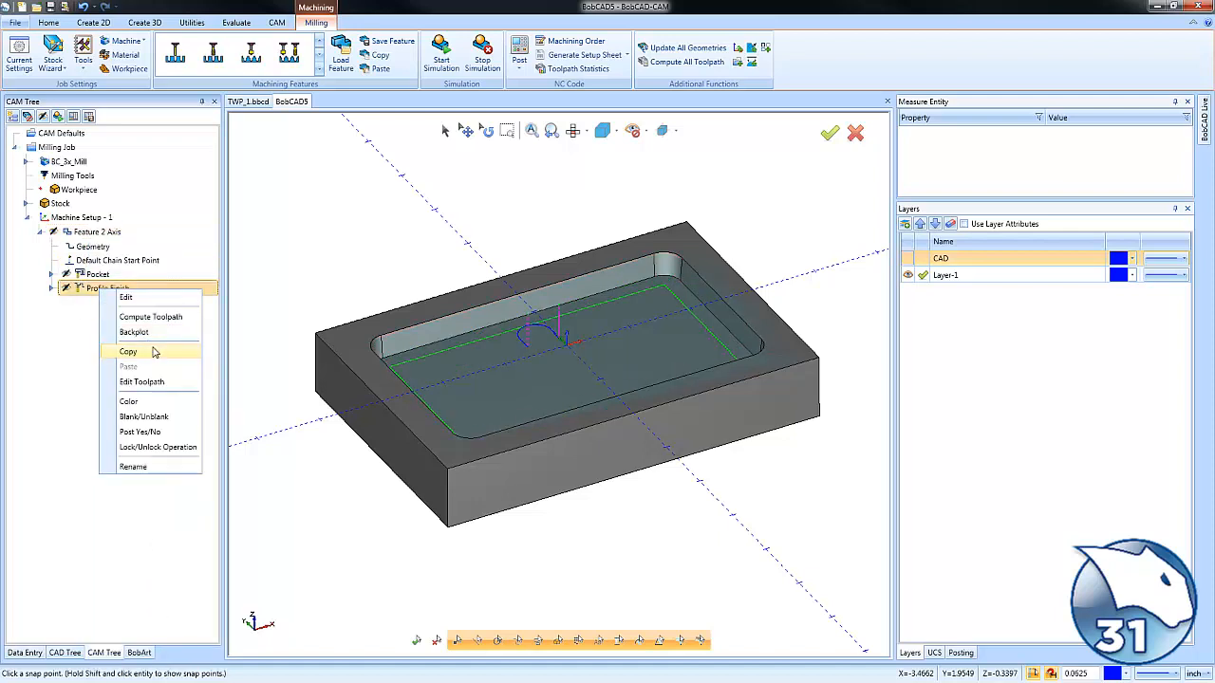
{"action": "left_click", "coordinate": [133, 332]}
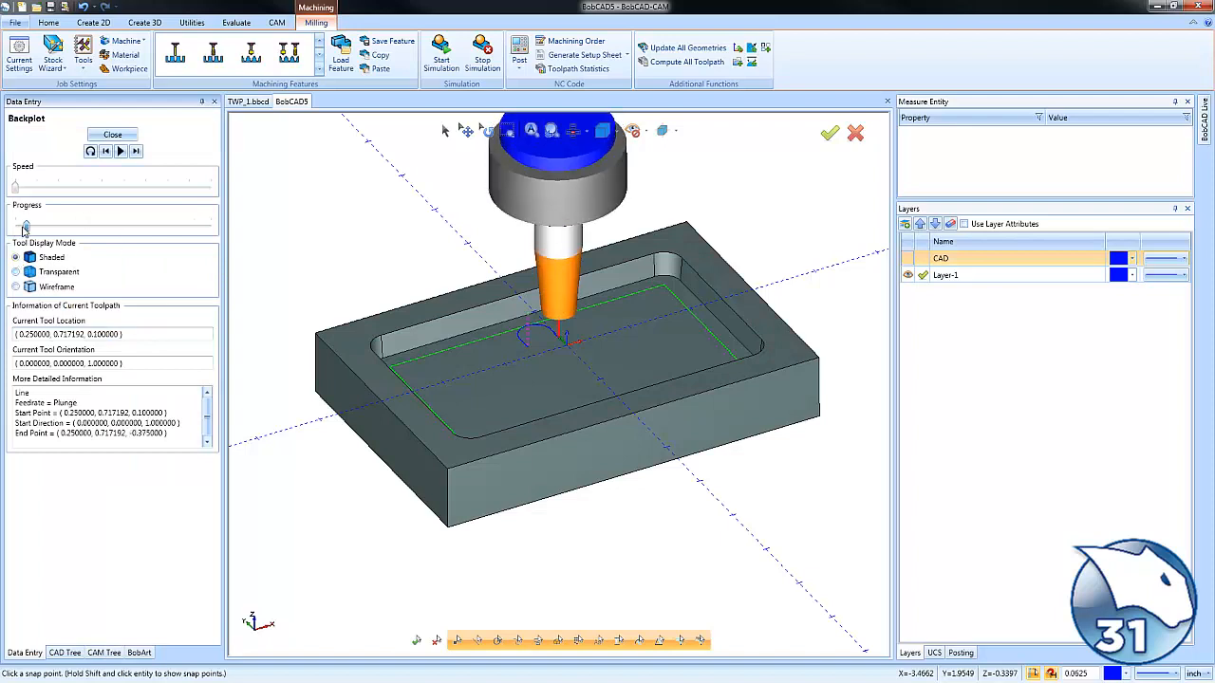
{"action": "left_click_drag", "start_coordinate": [15, 226], "coordinate": [83, 225]}
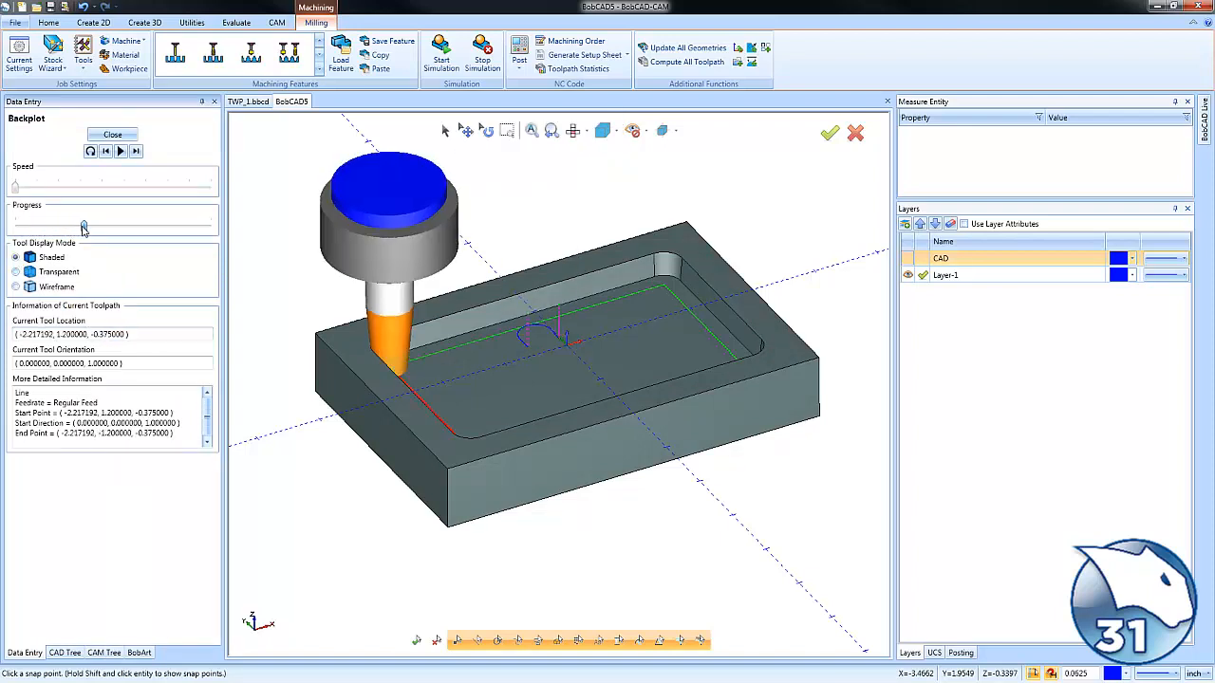
{"action": "left_click_drag", "start_coordinate": [84, 224], "coordinate": [153, 224]}
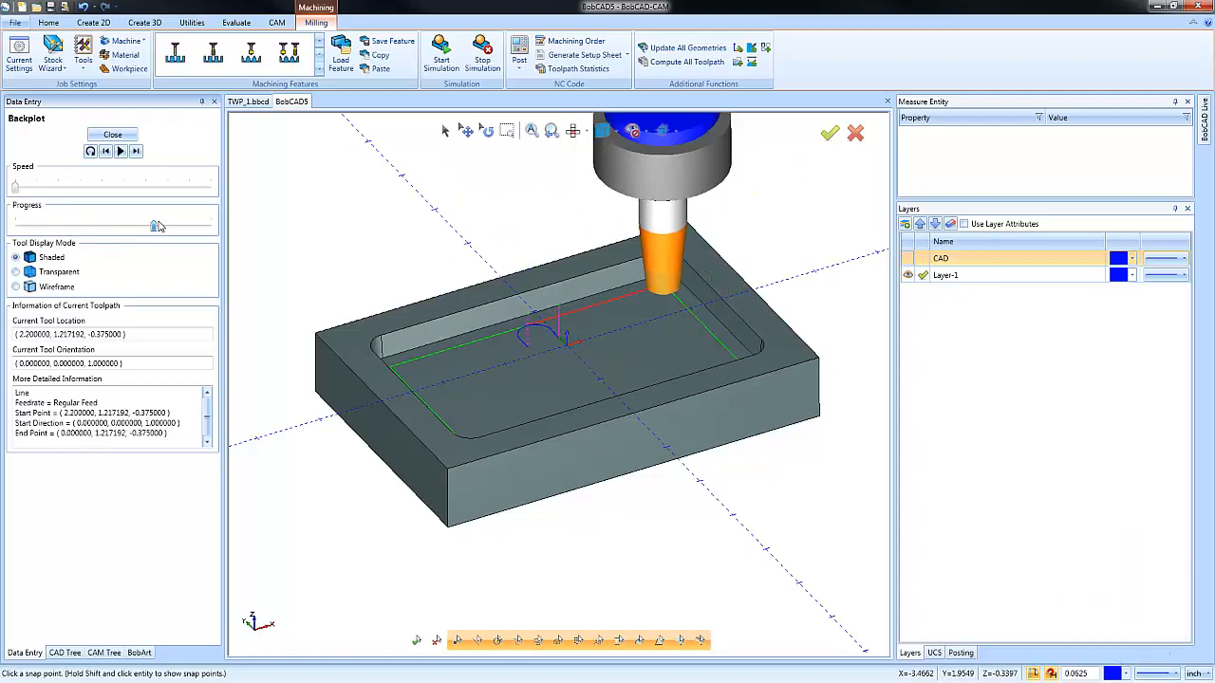